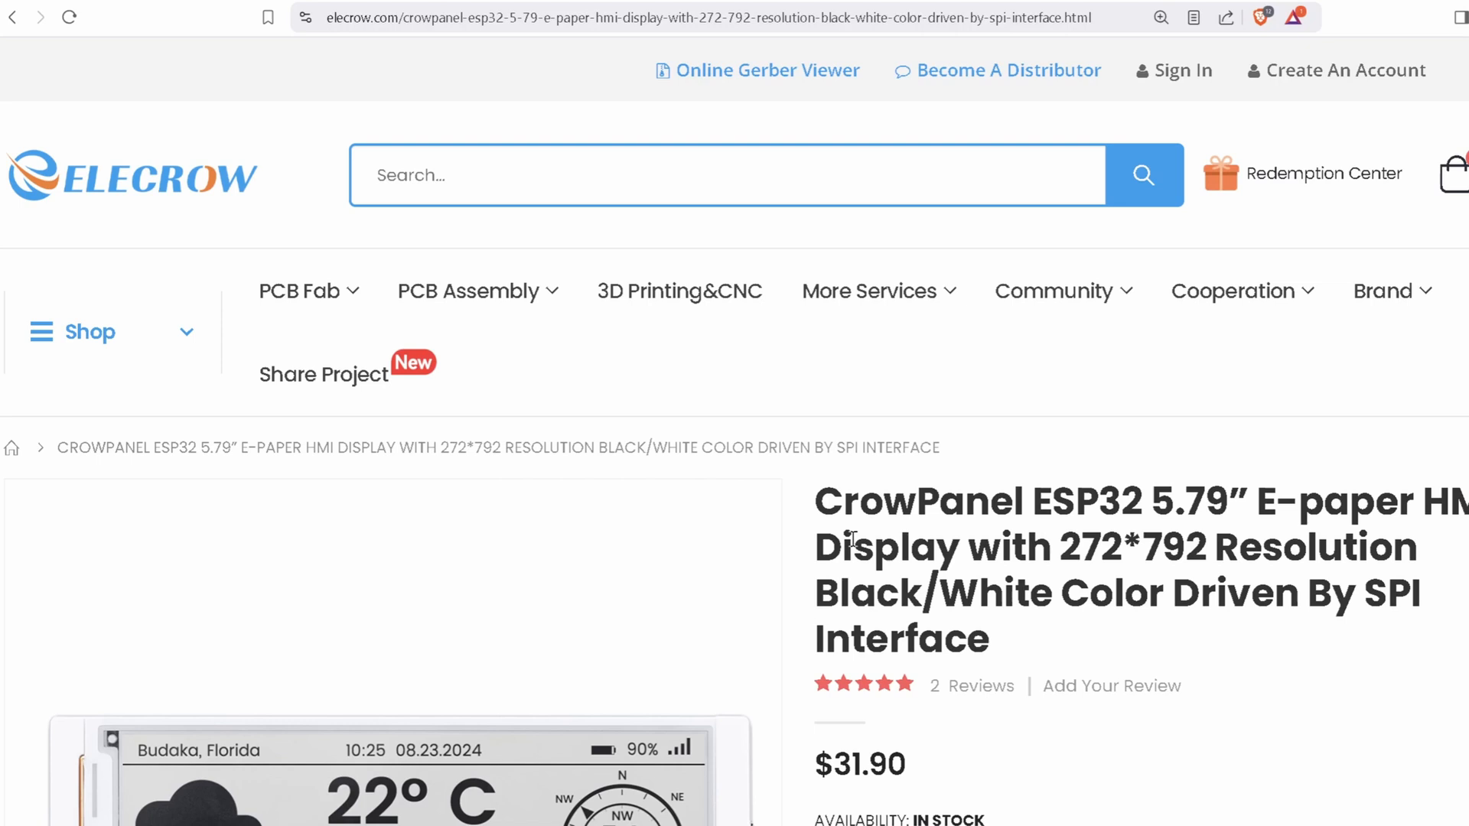
pyautogui.moveTo(219, 171)
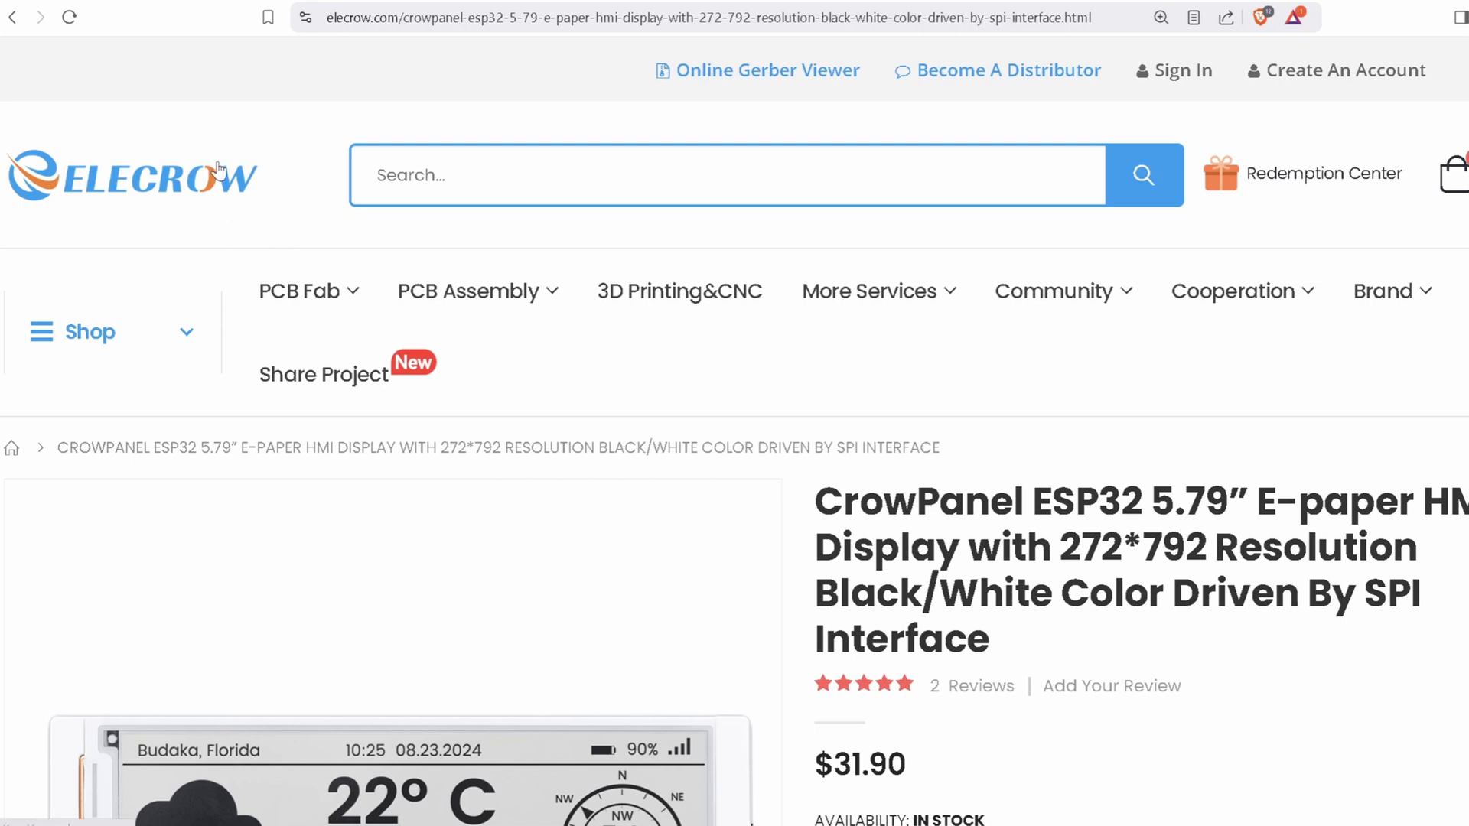
# Browse the display's product page and select its listed price.
pyautogui.scroll(-3)
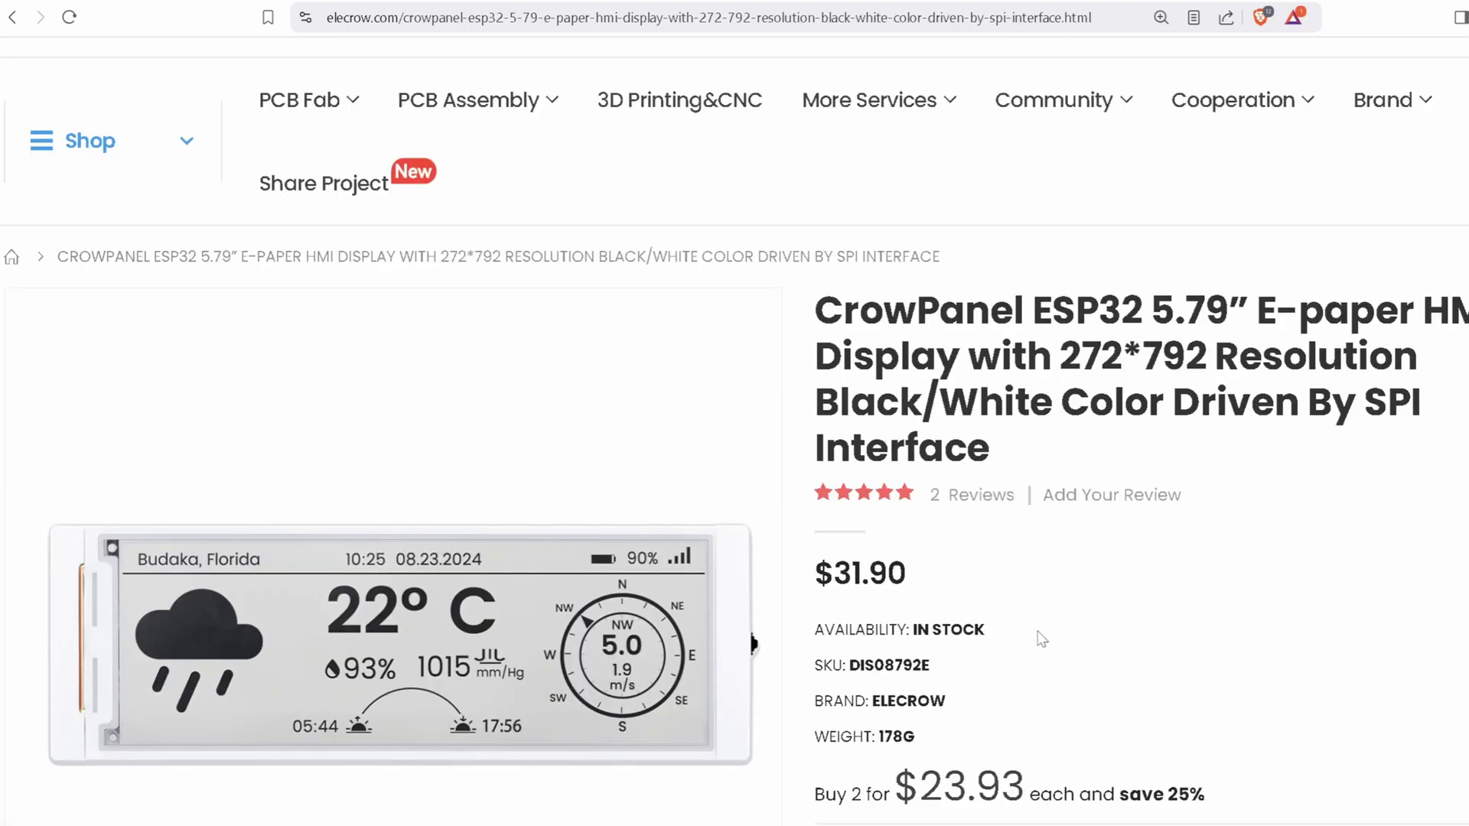
pyautogui.doubleClick(859, 573)
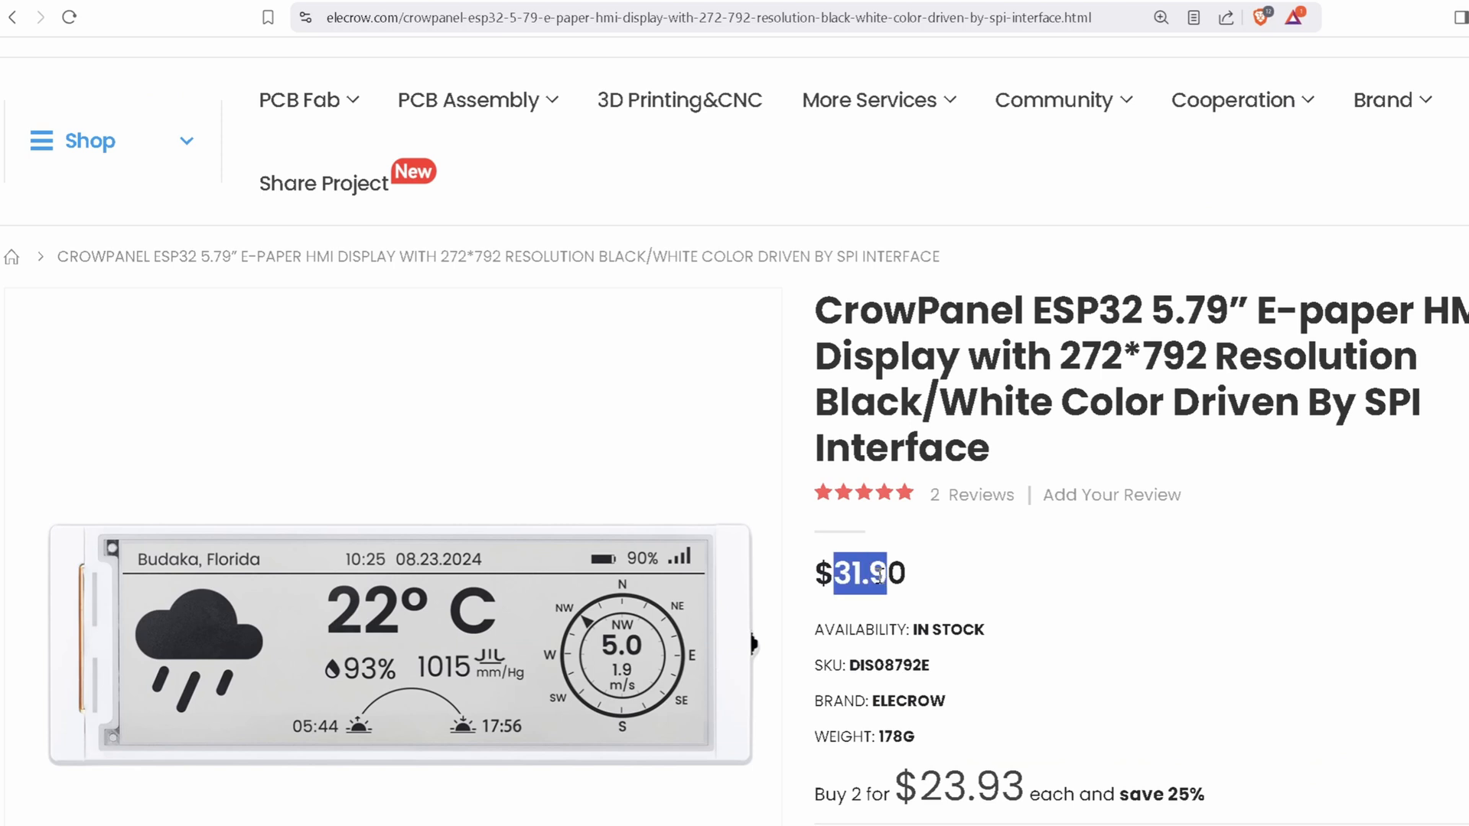
pyautogui.scroll(-3)
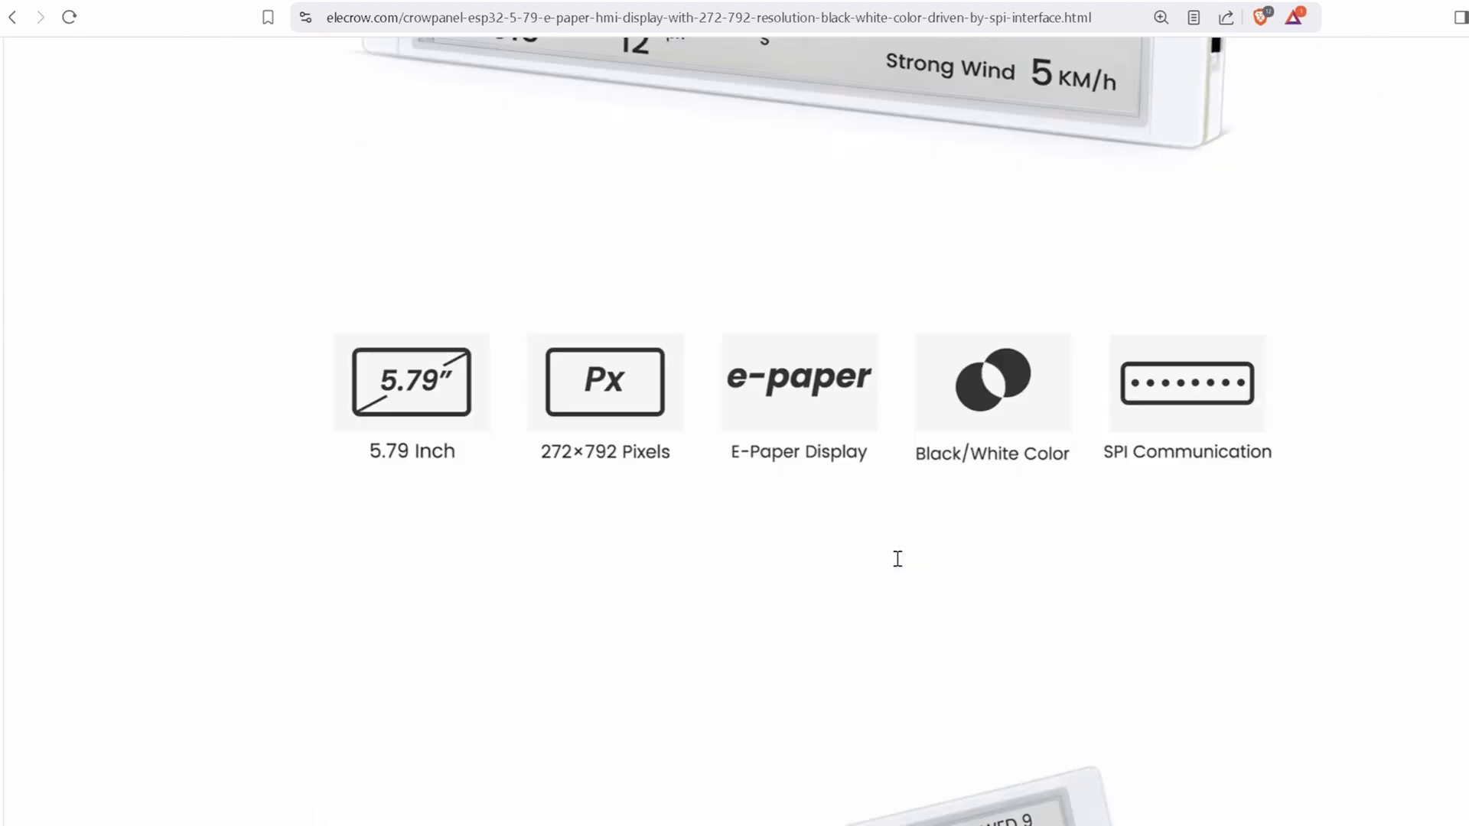
pyautogui.scroll(-3)
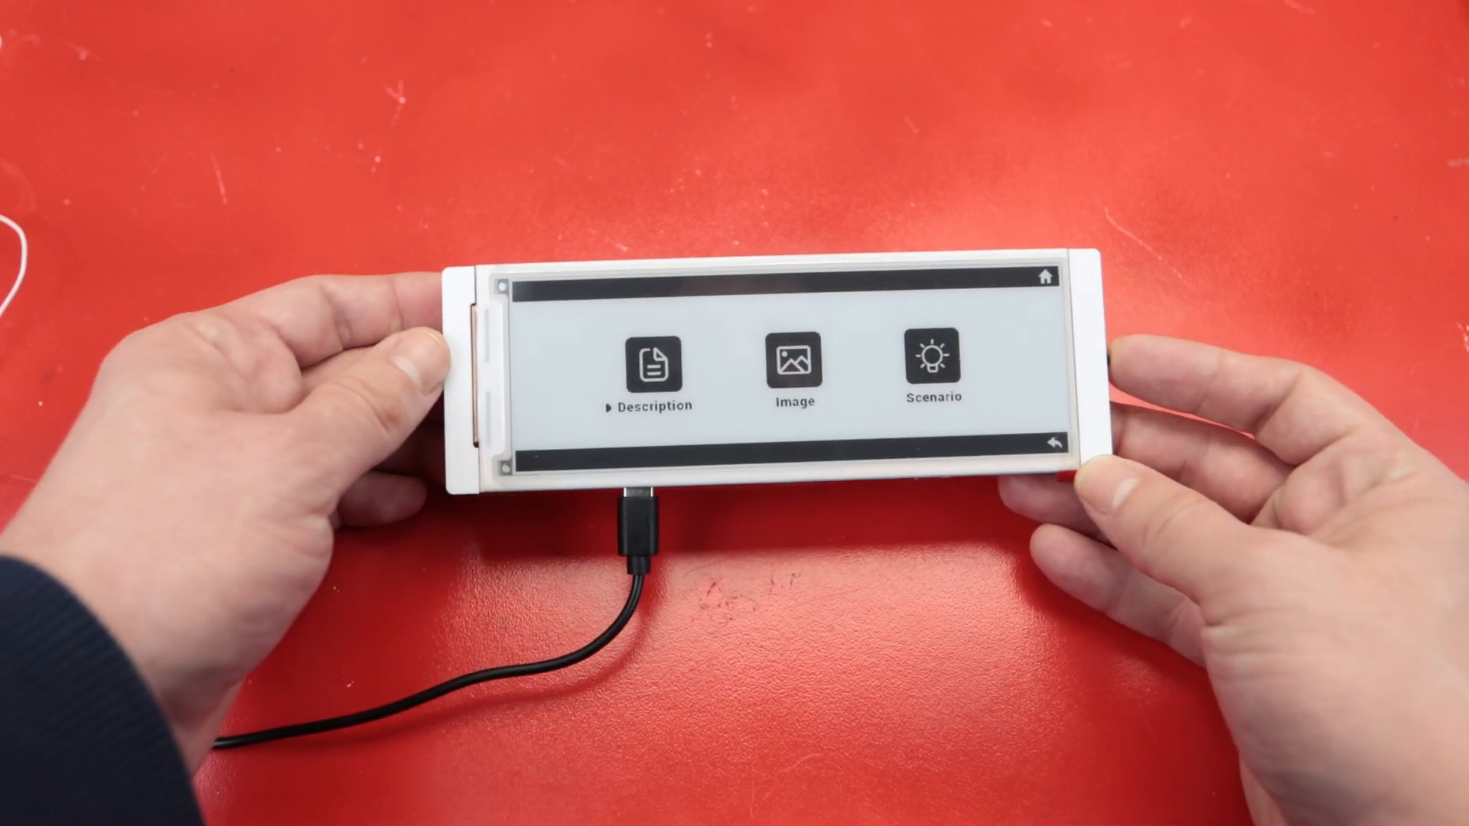
pyautogui.click(650, 368)
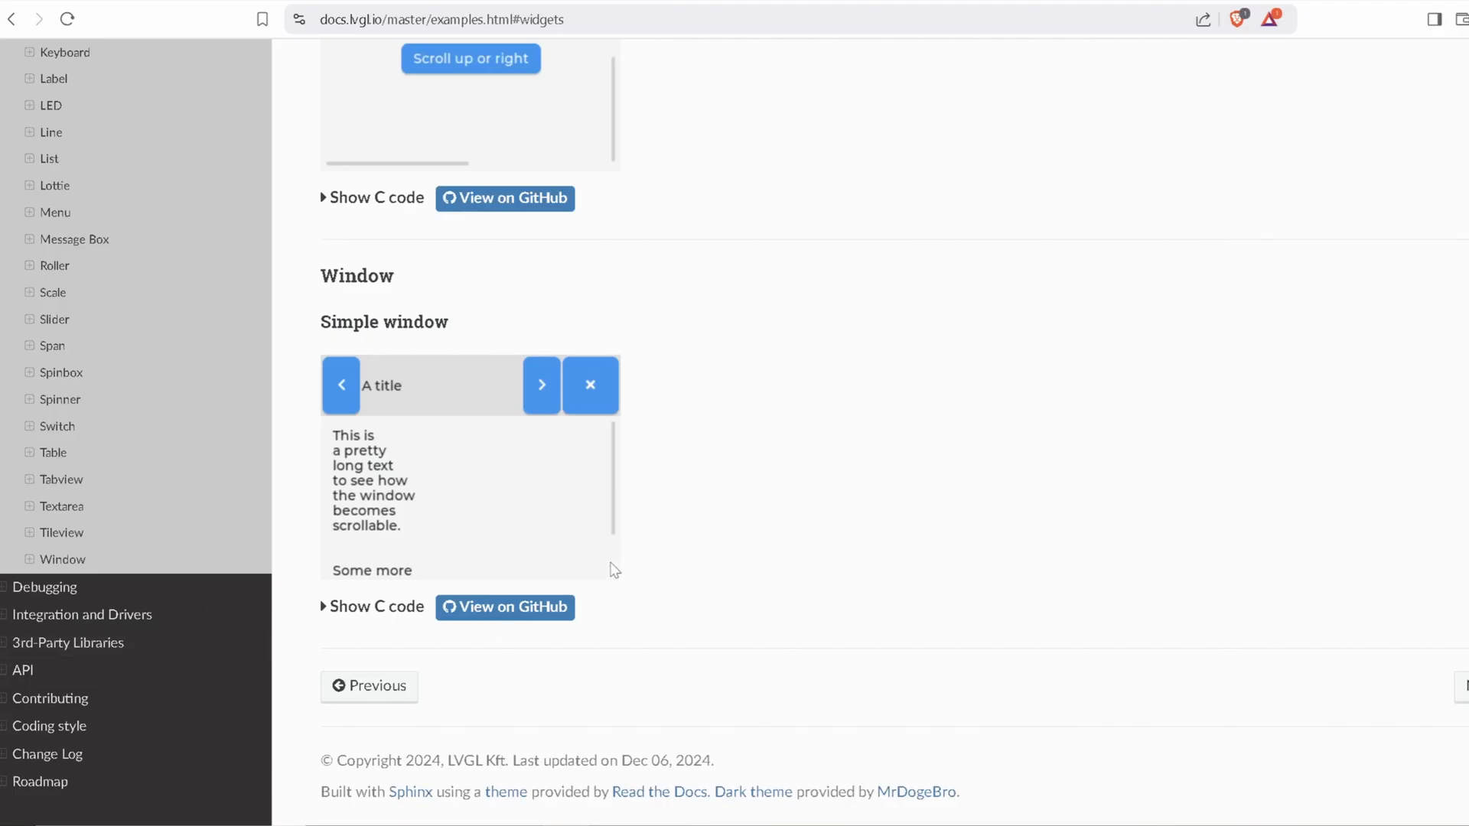
pyautogui.scroll(-3)
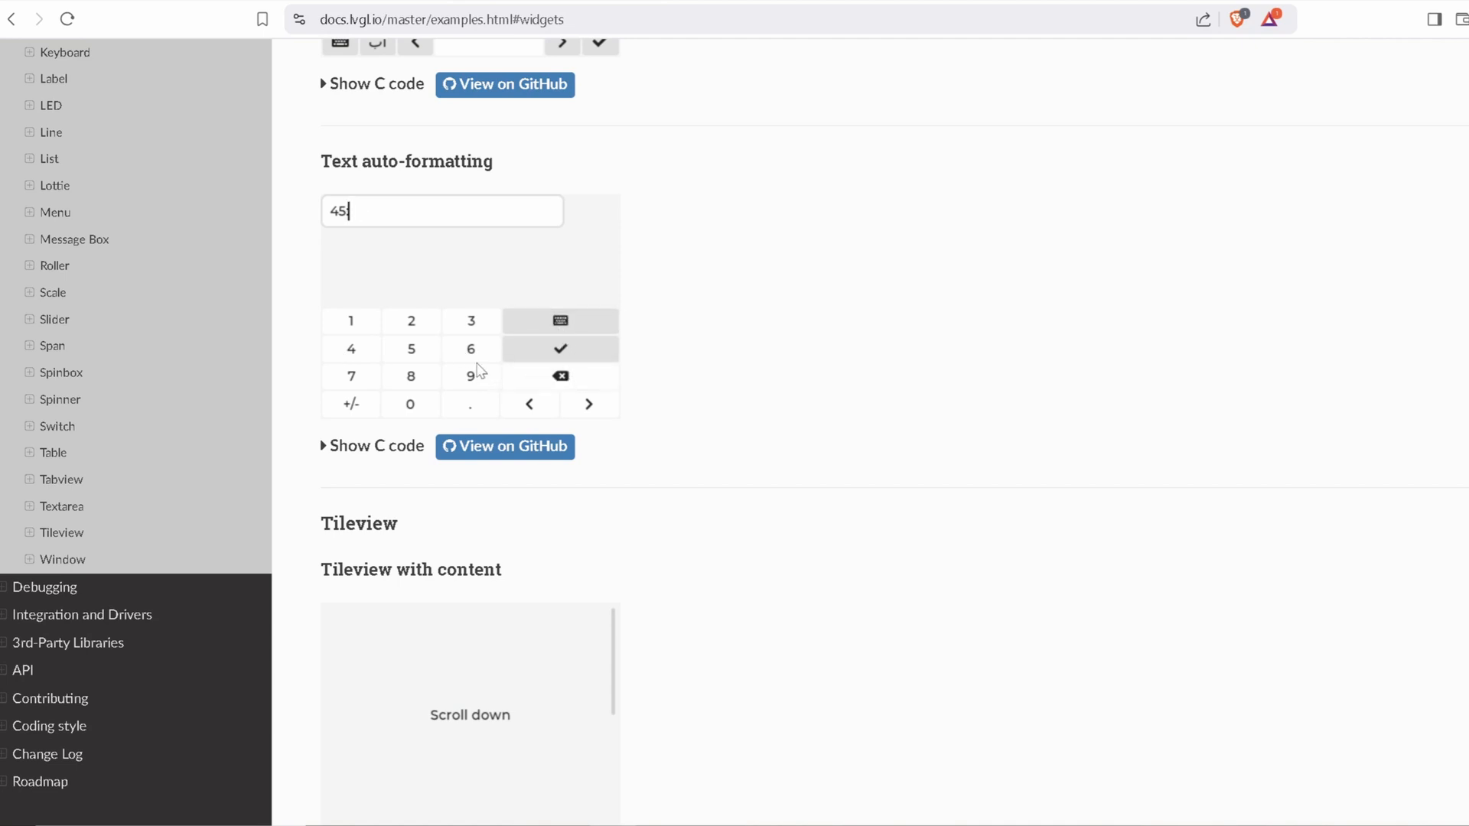
pyautogui.scroll(-3)
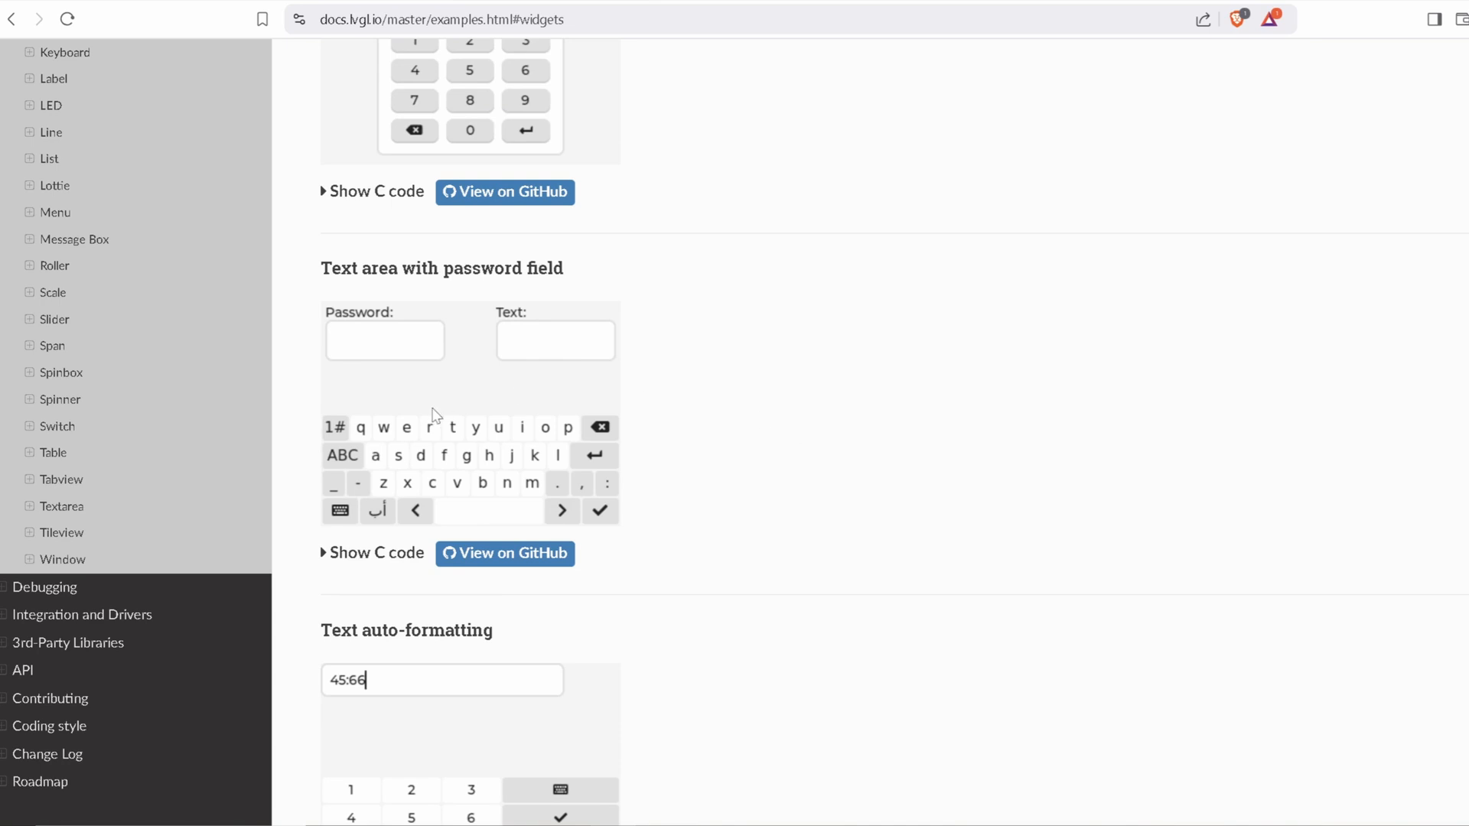
pyautogui.click(497, 428)
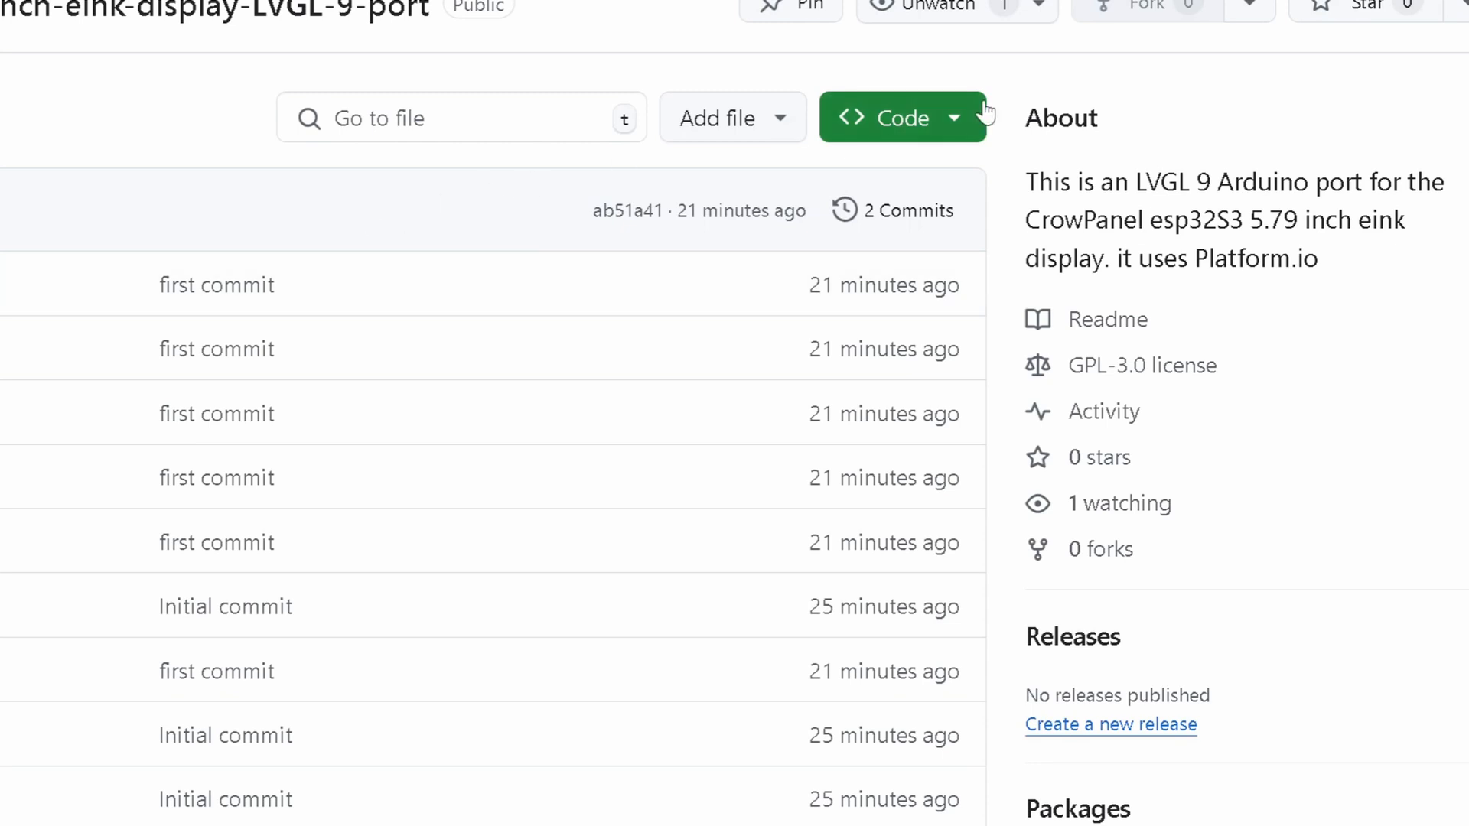
# Show the repository's code options, then swap the Extensions sidebar for PlatformIO Project Tasks.
pyautogui.click(901, 117)
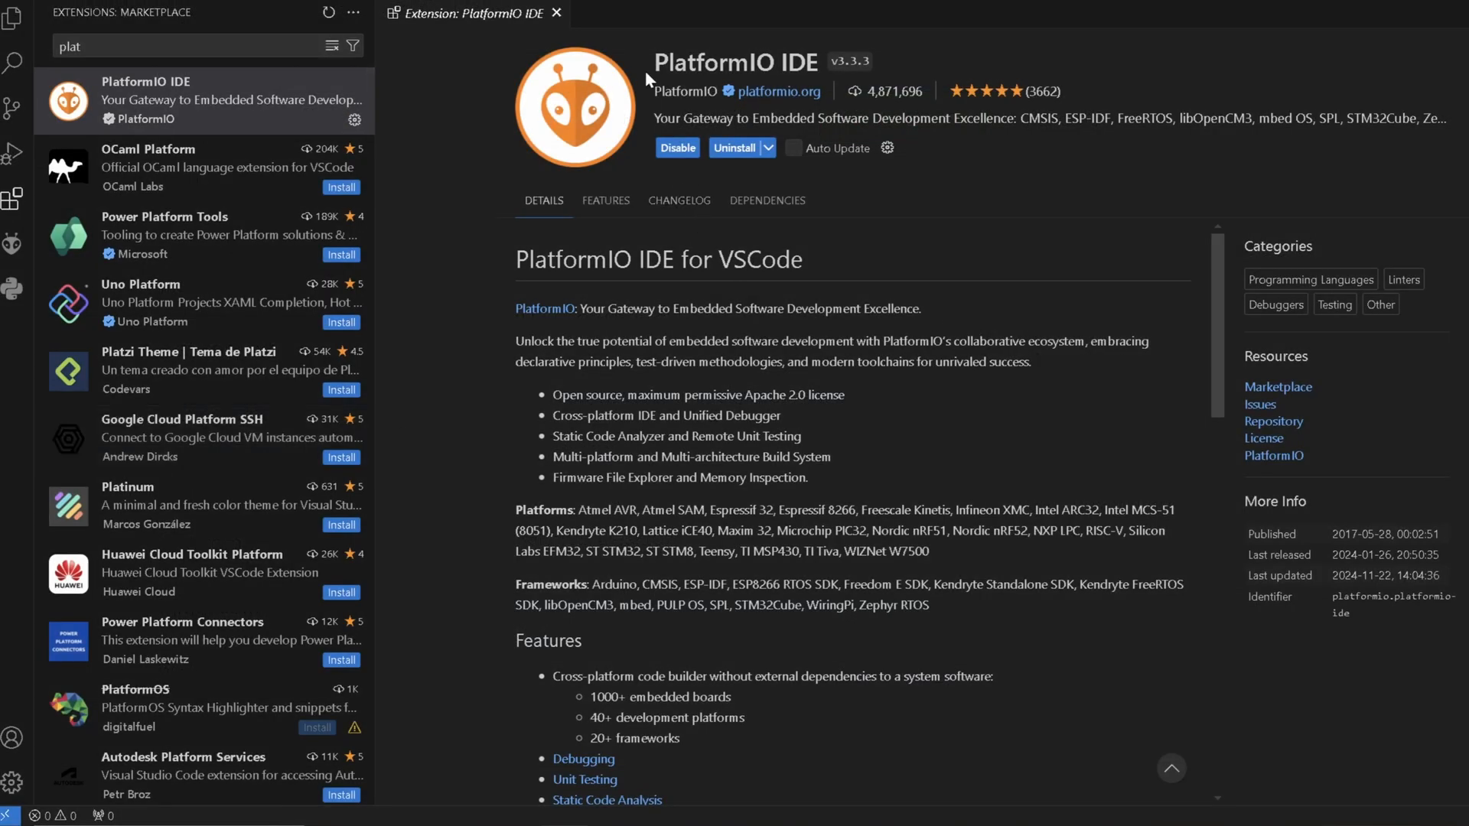
pyautogui.moveTo(796, 80)
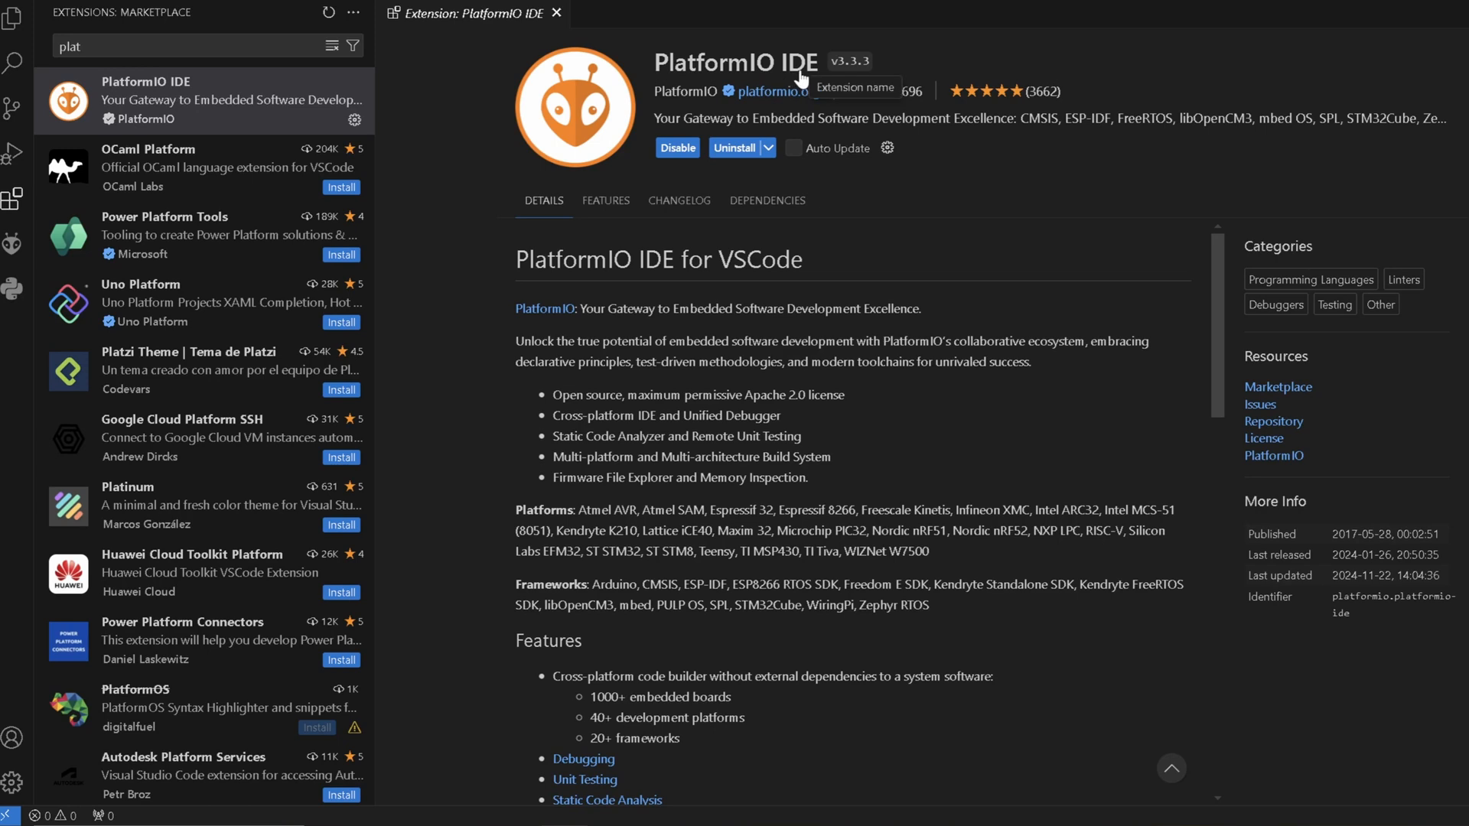
pyautogui.moveTo(872, 275)
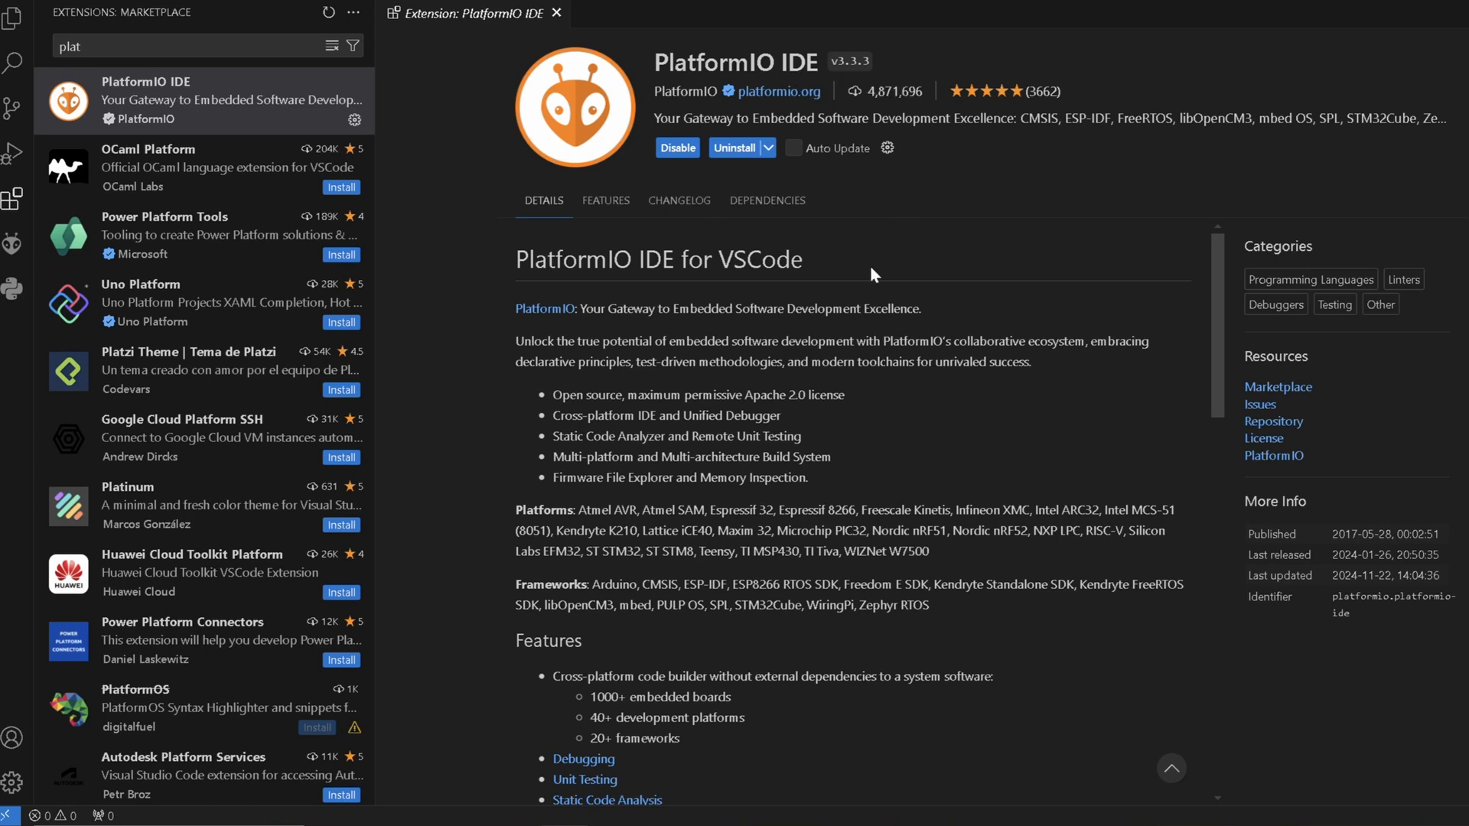
pyautogui.moveTo(790, 368)
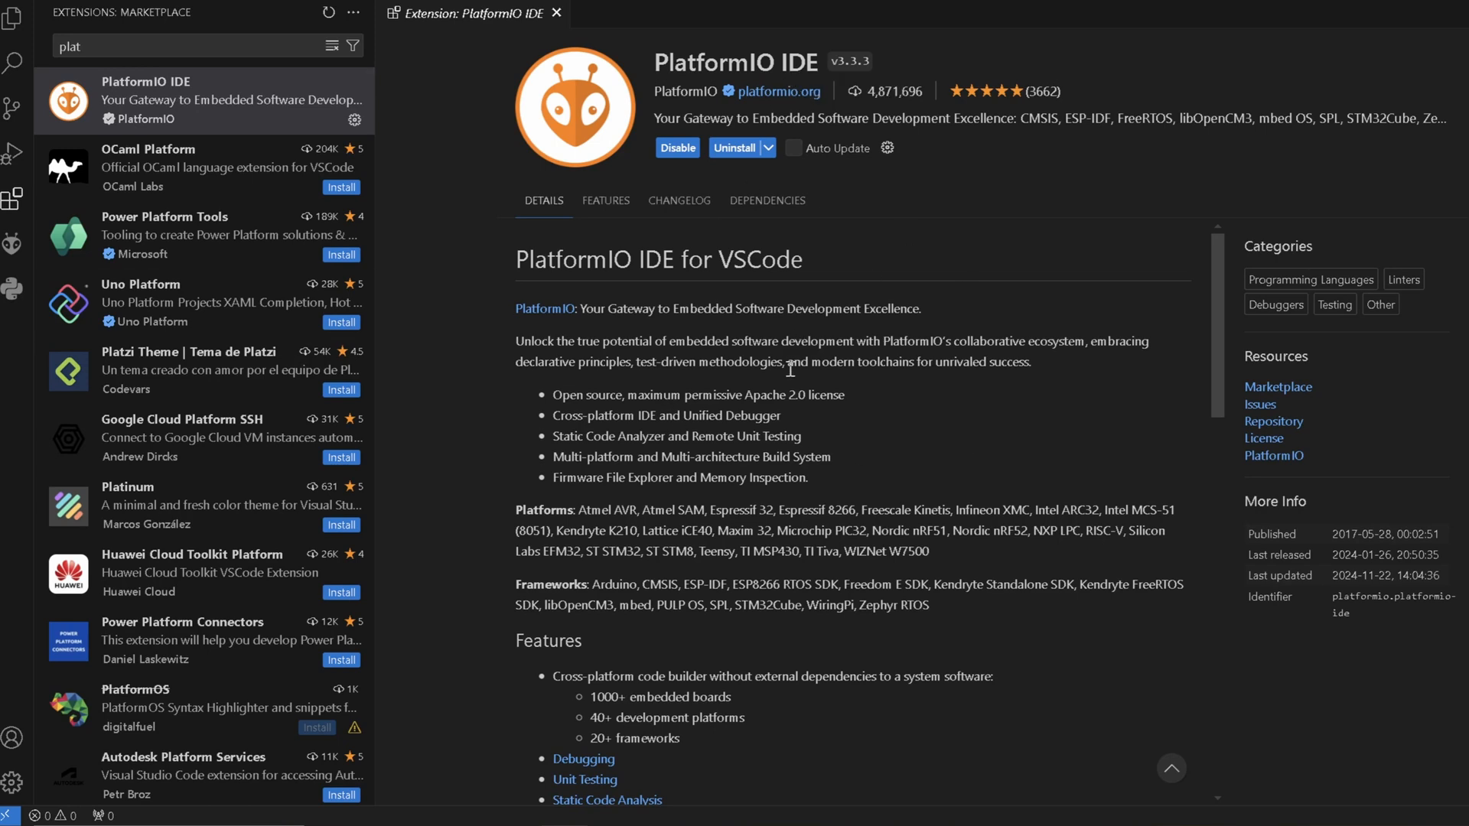
pyautogui.moveTo(909, 385)
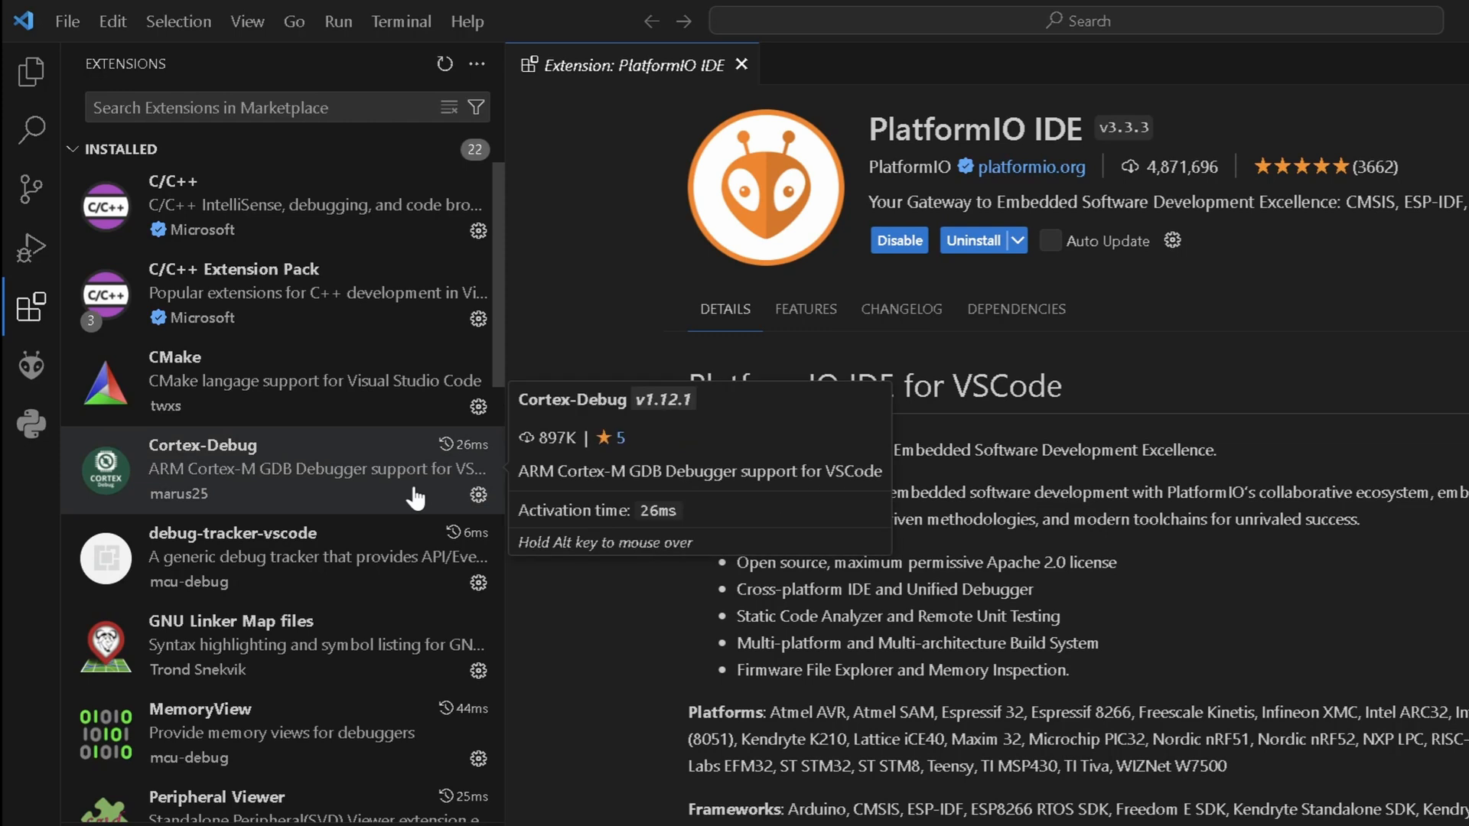
pyautogui.click(30, 306)
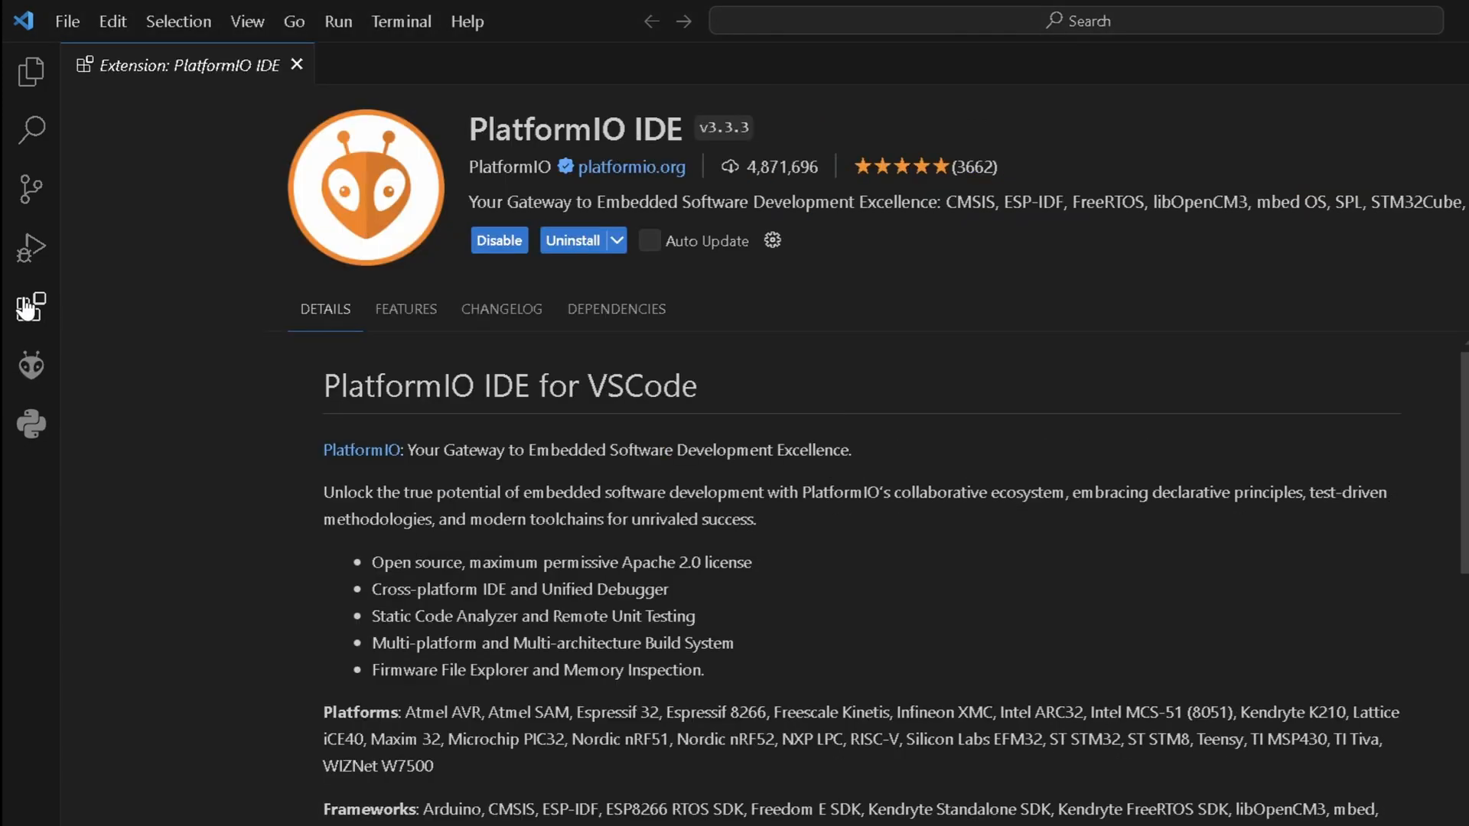
pyautogui.click(31, 306)
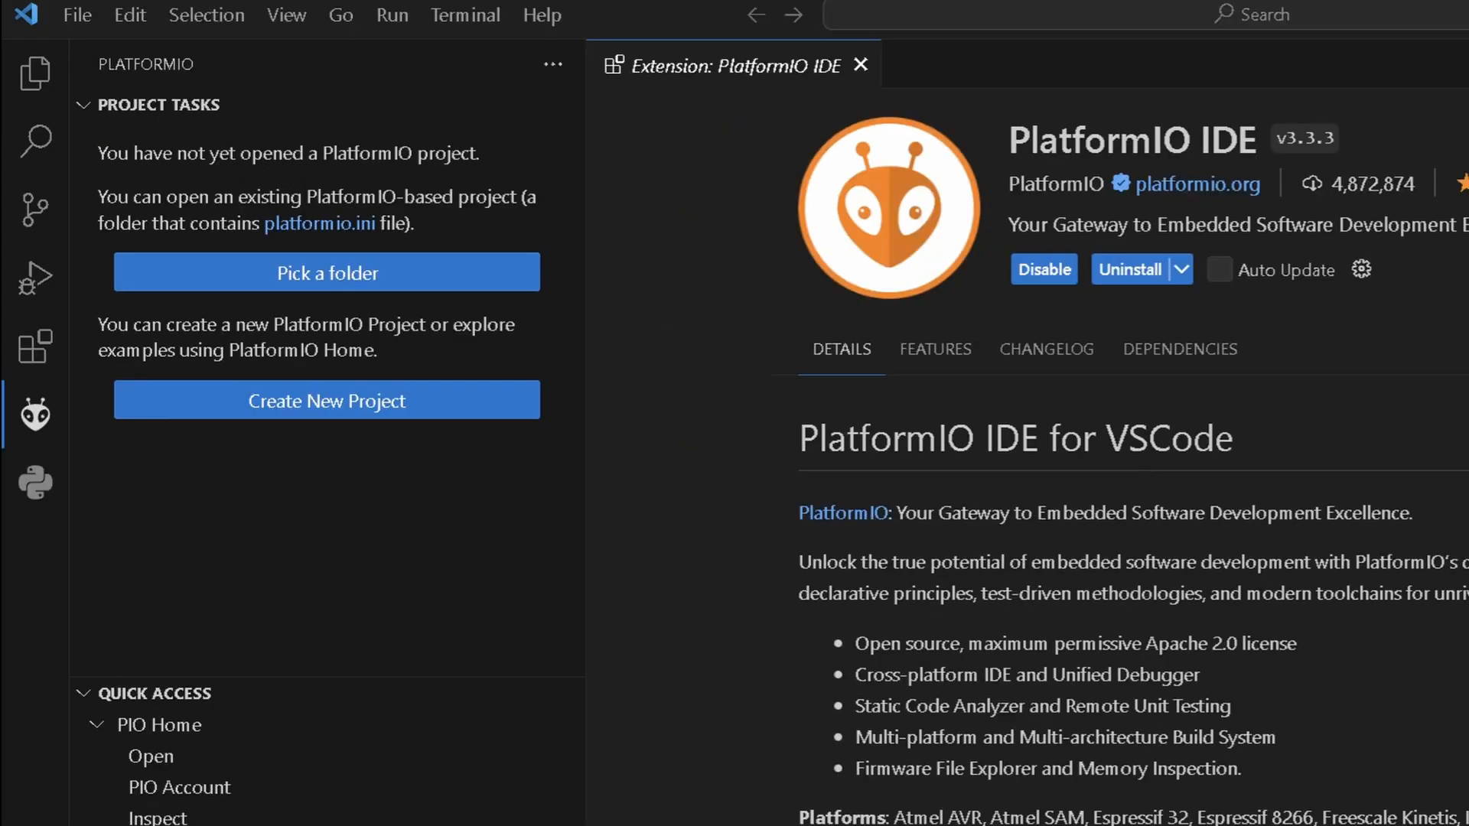
pyautogui.moveTo(1017, 162)
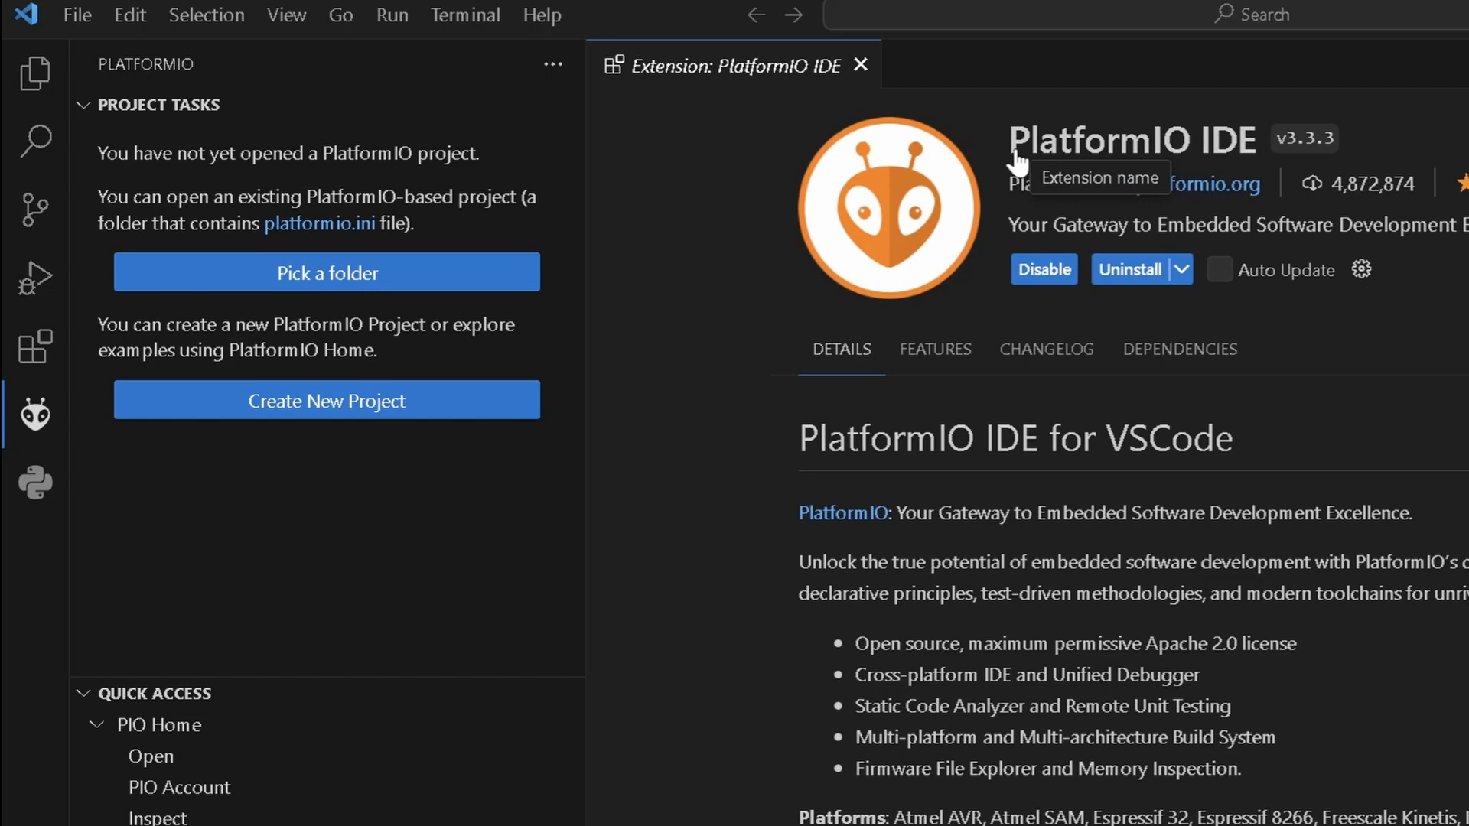
pyautogui.moveTo(450, 273)
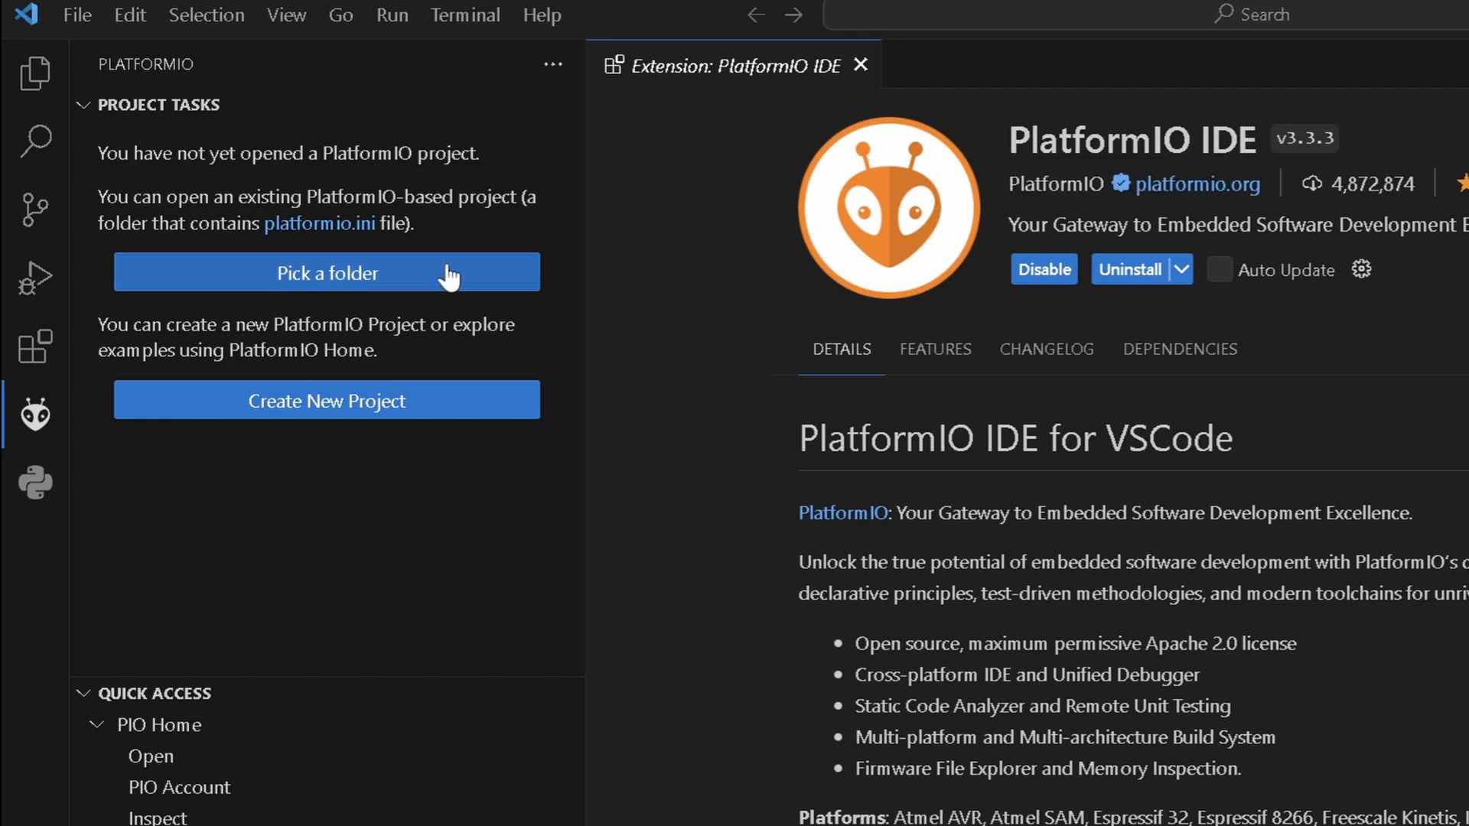
# Choose 'Pick a folder' in the PlatformIO sidebar to open the CrowPanel LVGL 9 project.
pyautogui.click(326, 273)
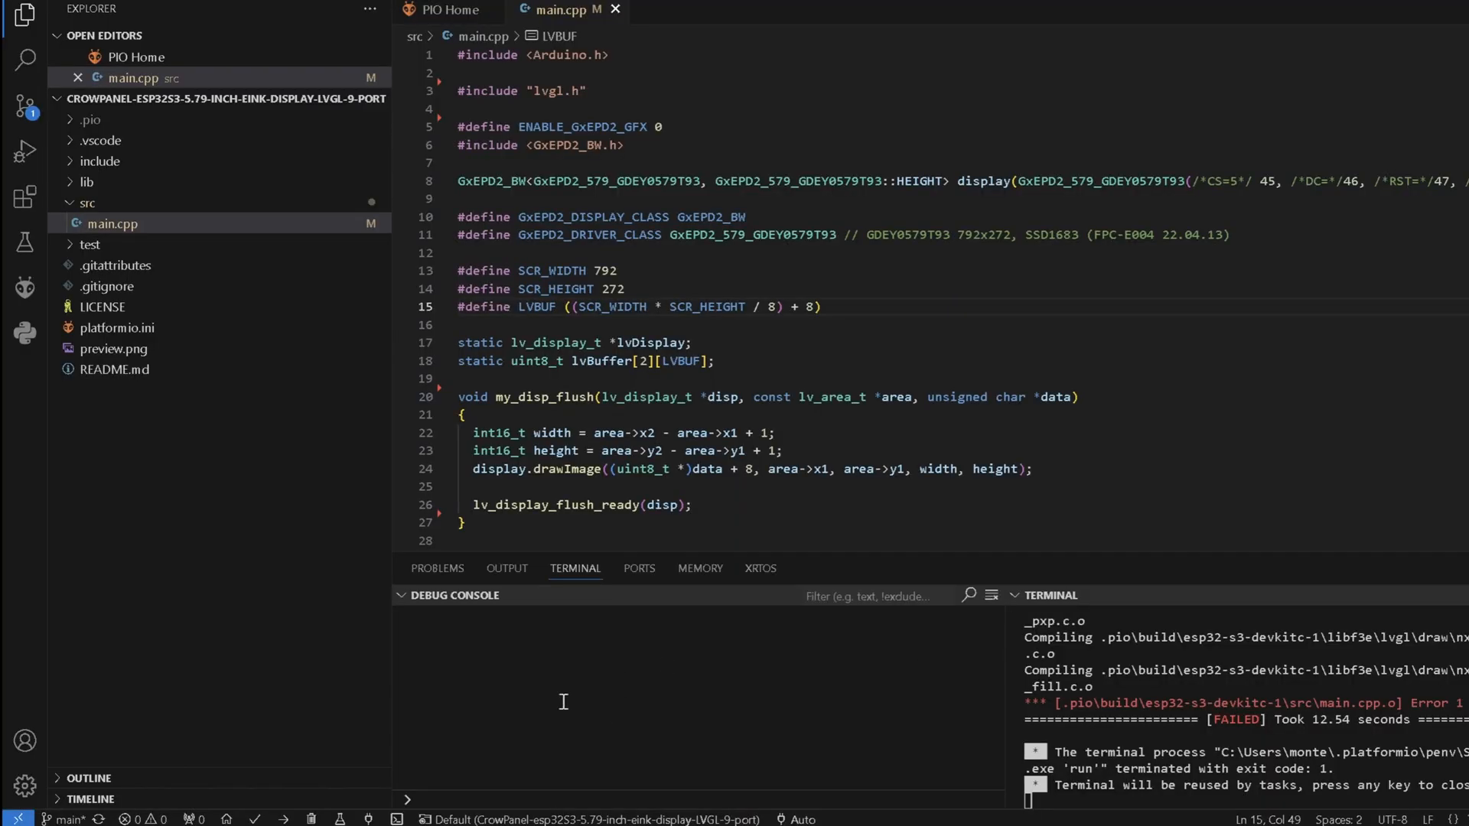
pyautogui.moveTo(254, 819)
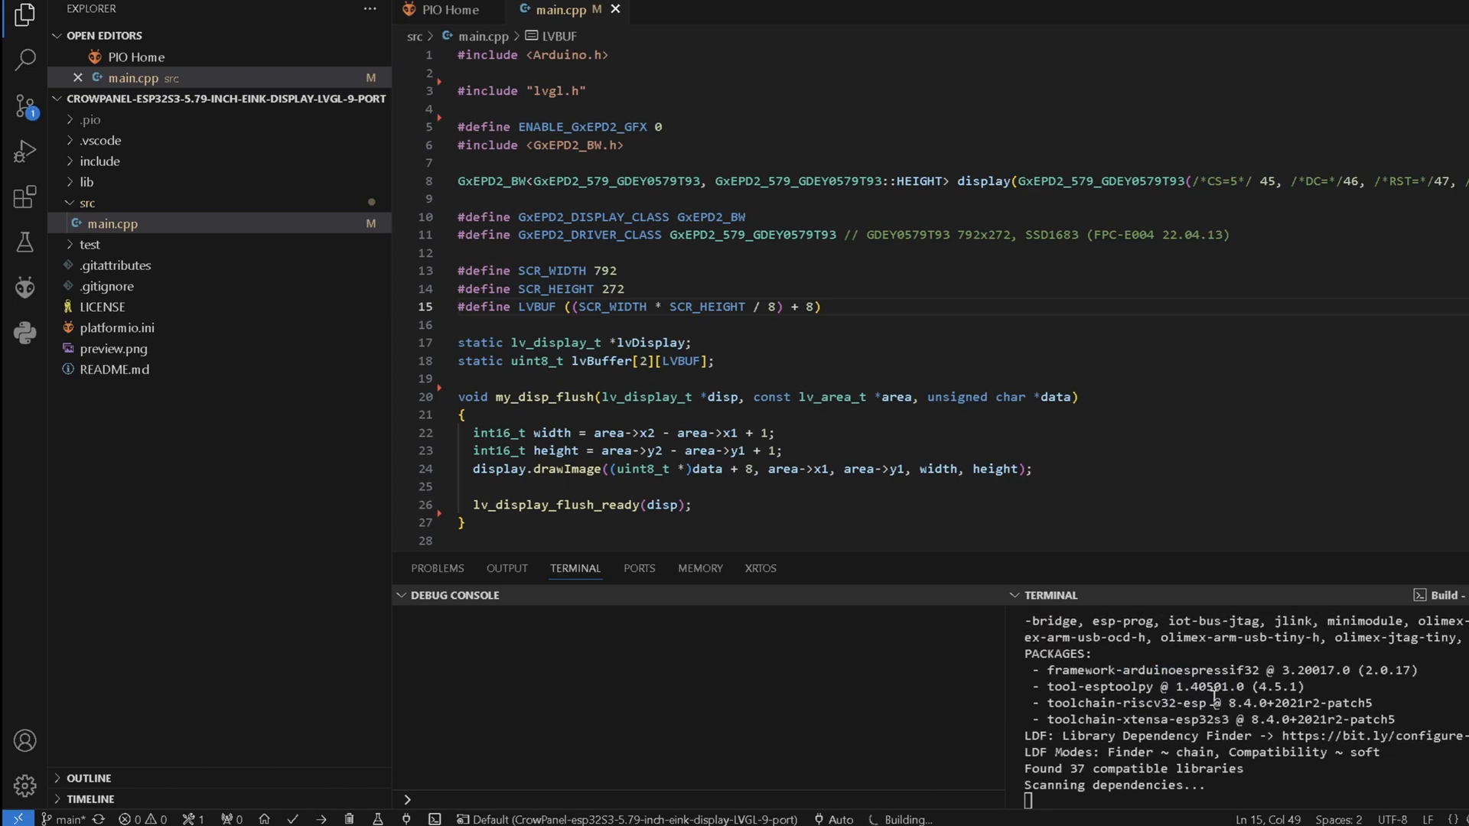
pyautogui.moveTo(1197, 704)
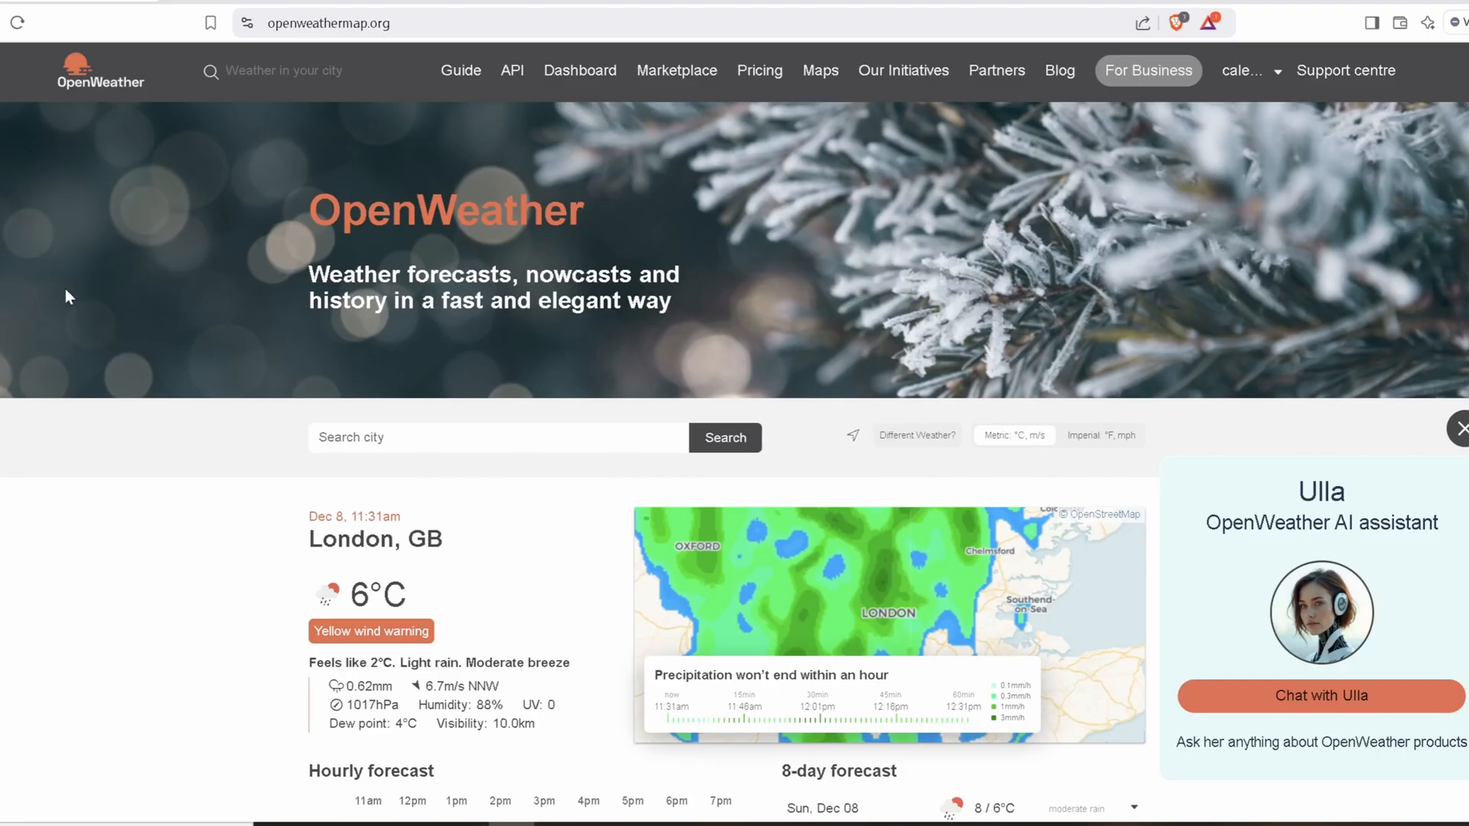
pyautogui.moveTo(117, 263)
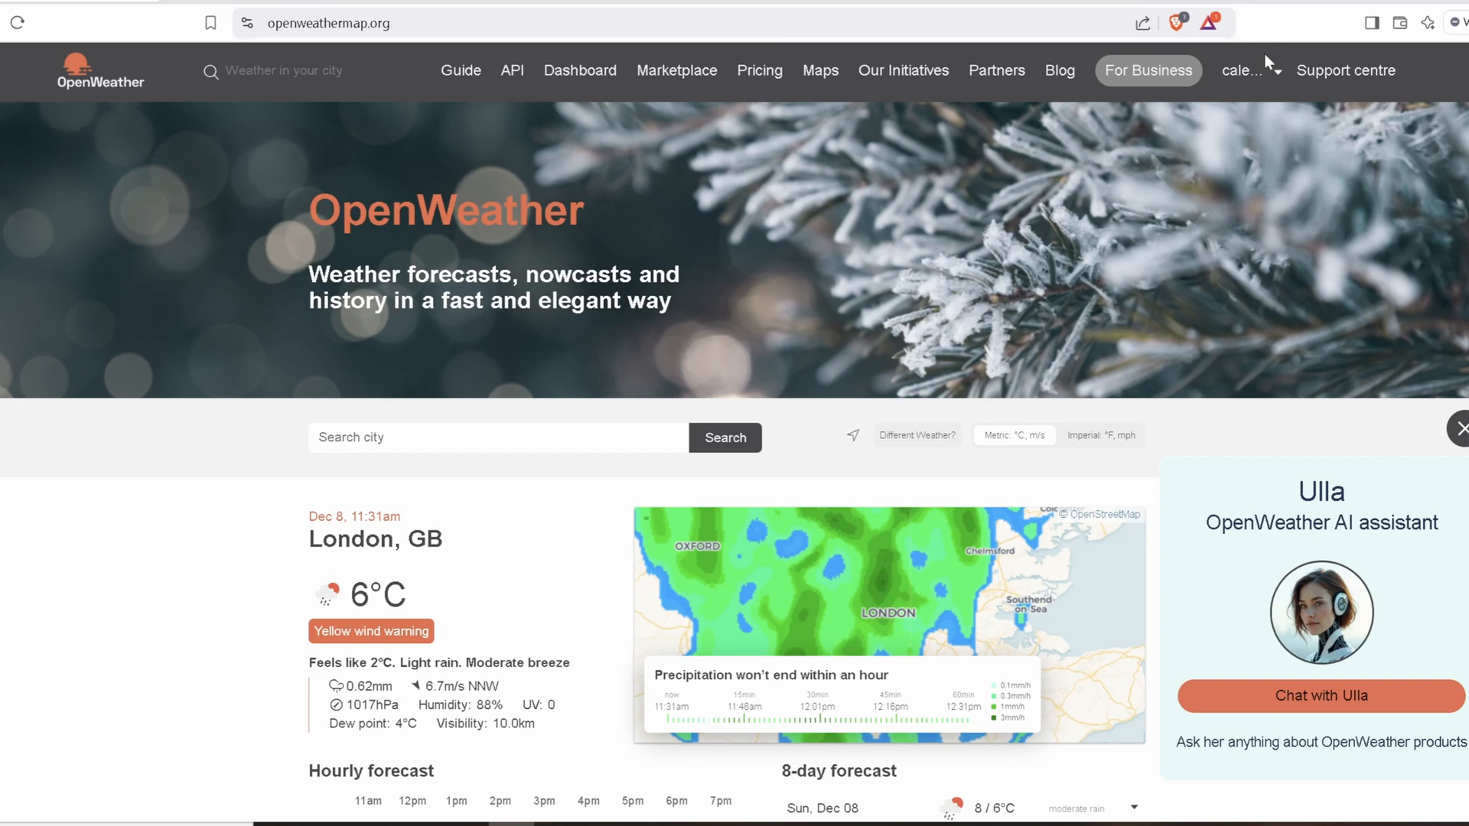
# Choose 'My API keys' from the openweathermap.org account dropdown.
pyautogui.click(1244, 71)
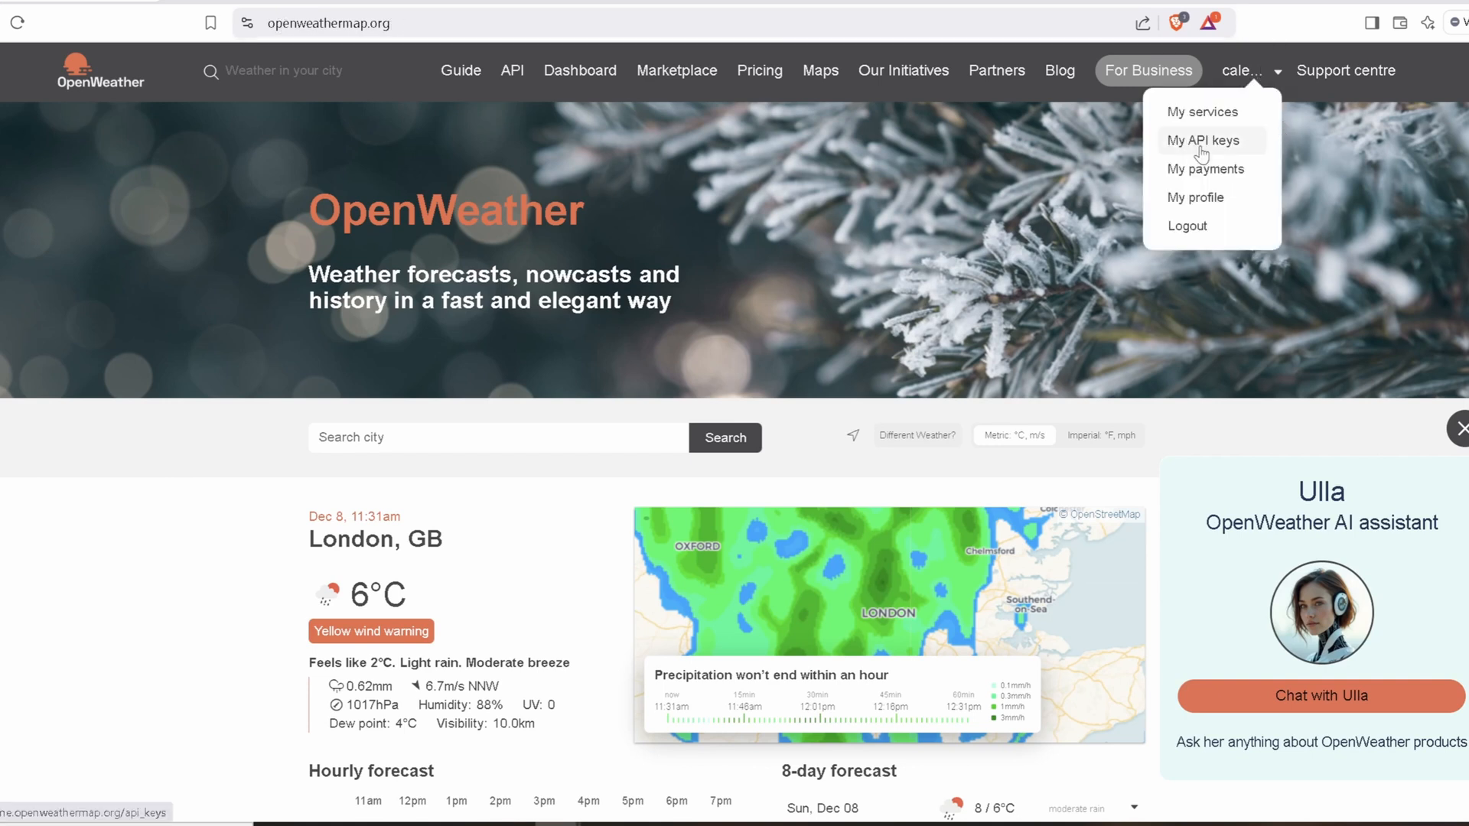
pyautogui.click(1203, 139)
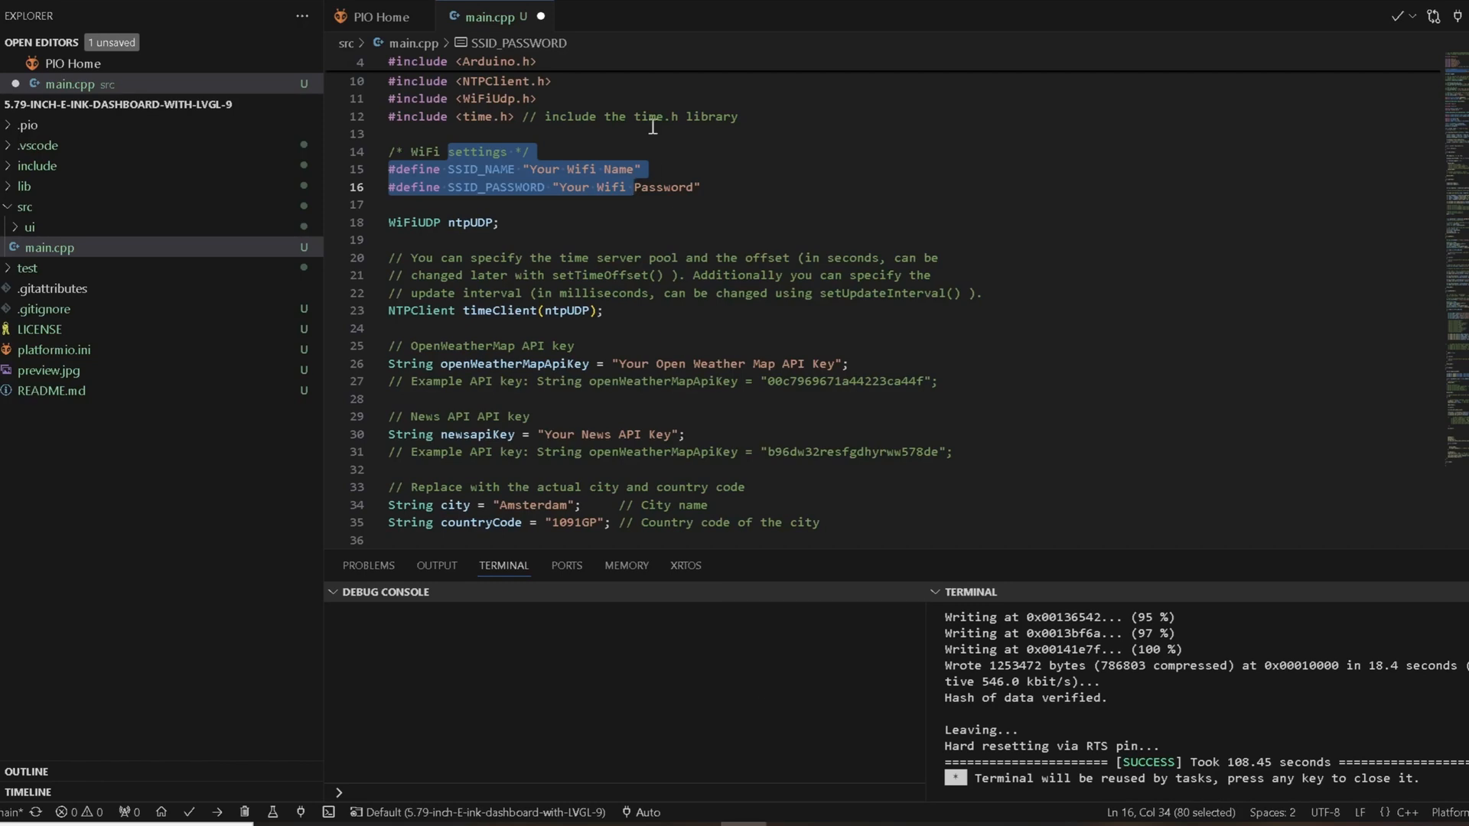
pyautogui.click(832, 364)
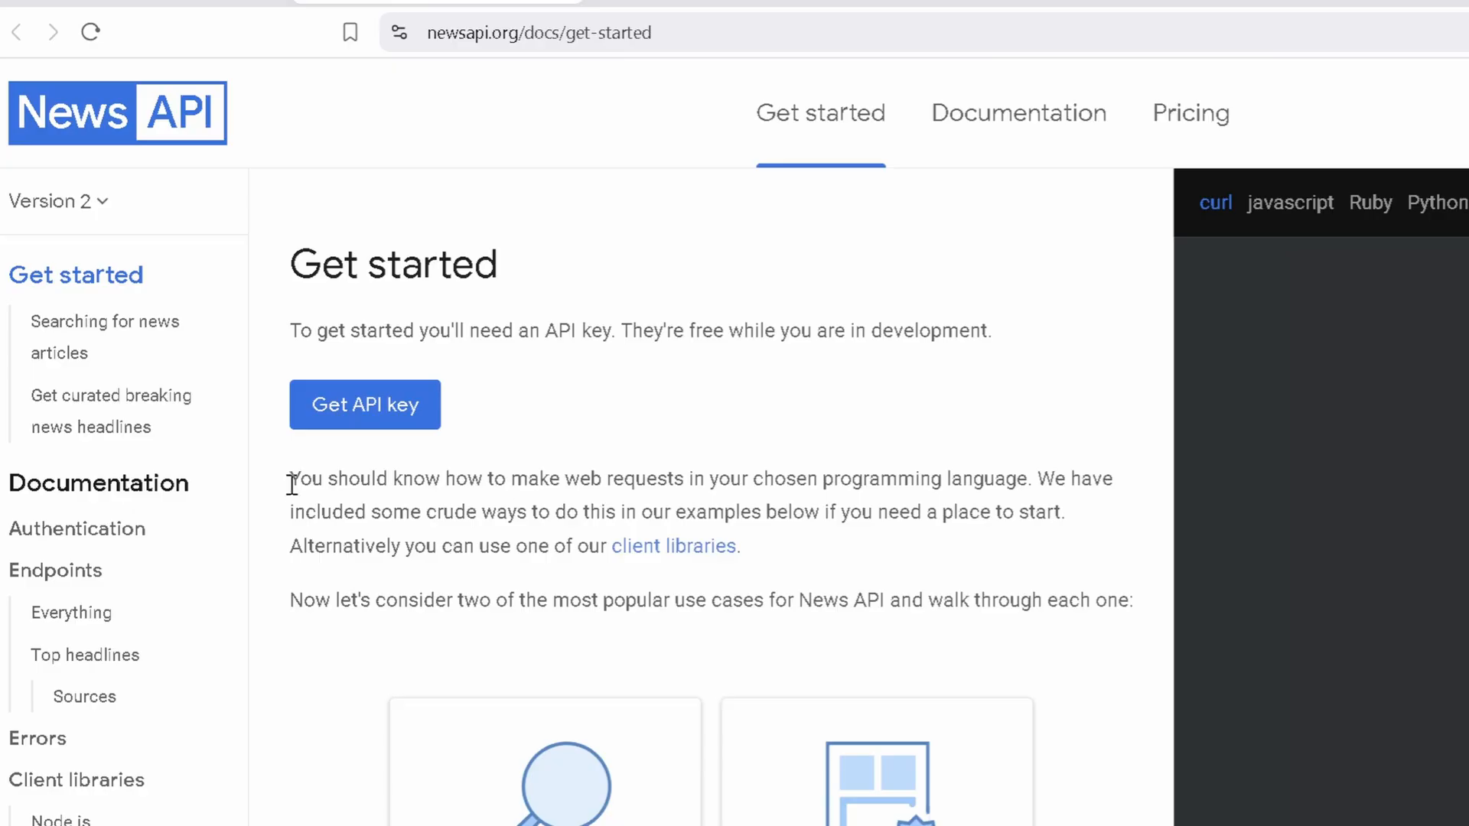
pyautogui.moveTo(420, 449)
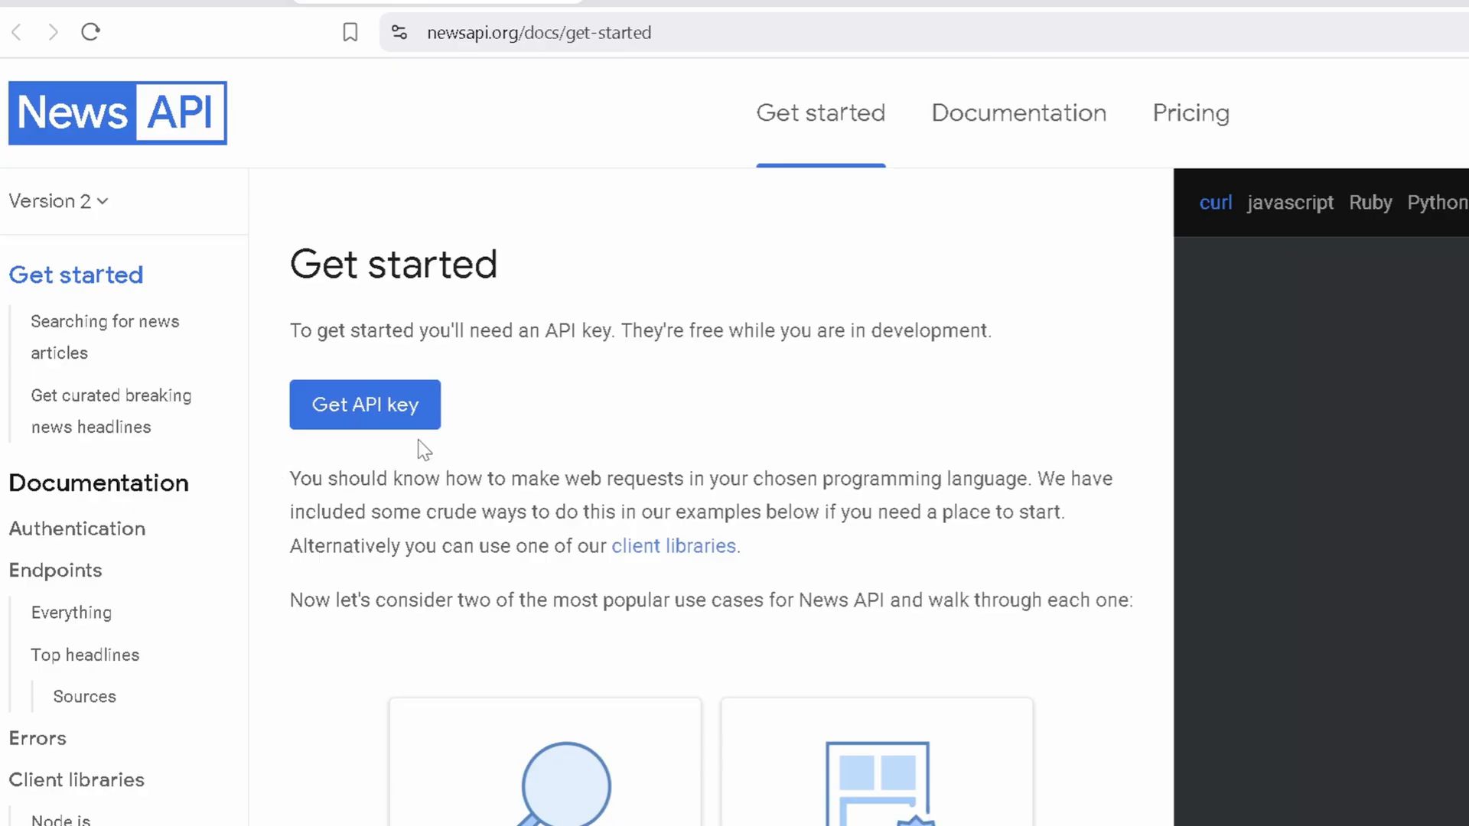
pyautogui.moveTo(440, 327)
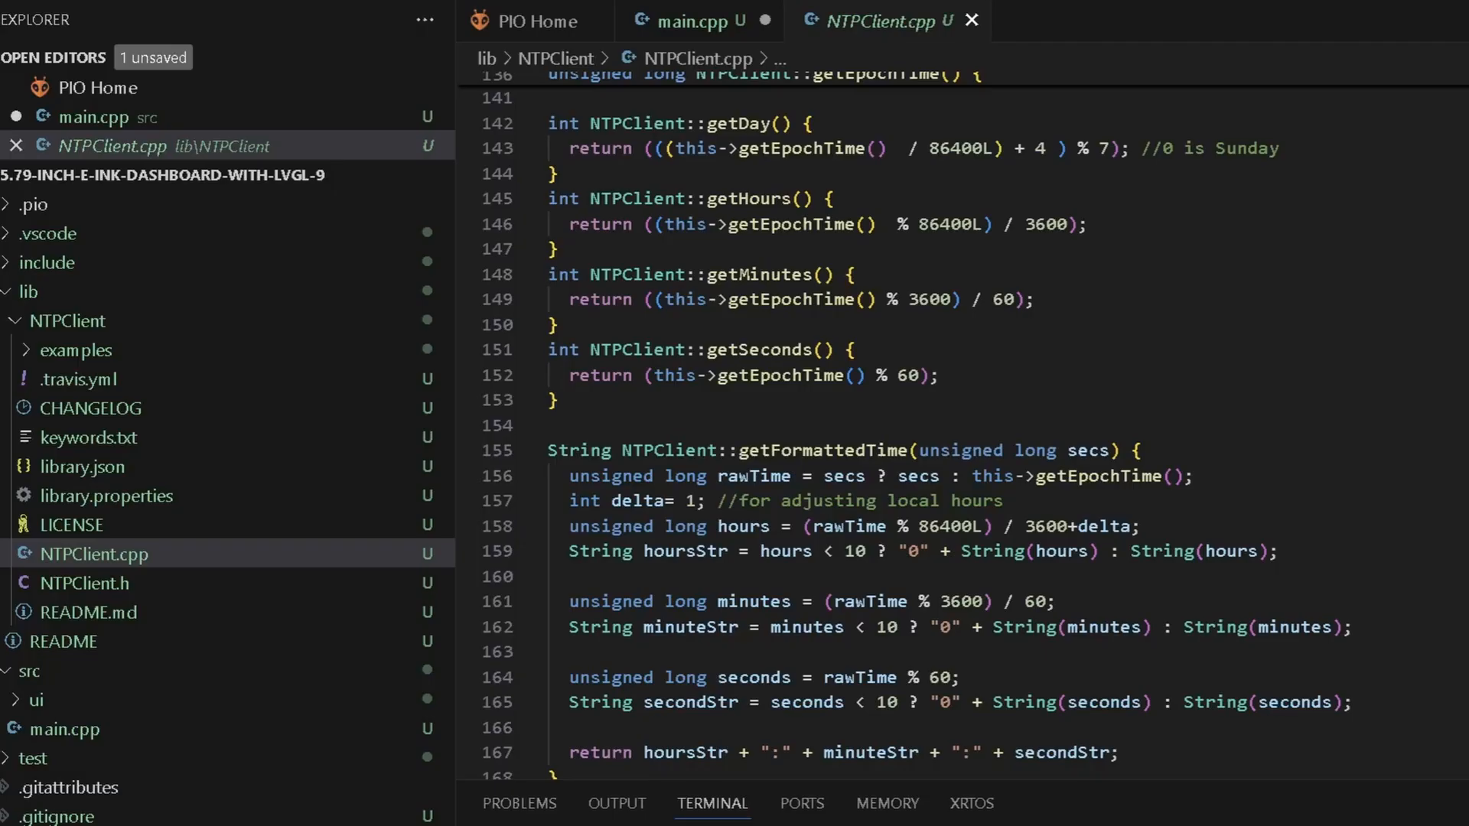
pyautogui.moveTo(864, 356)
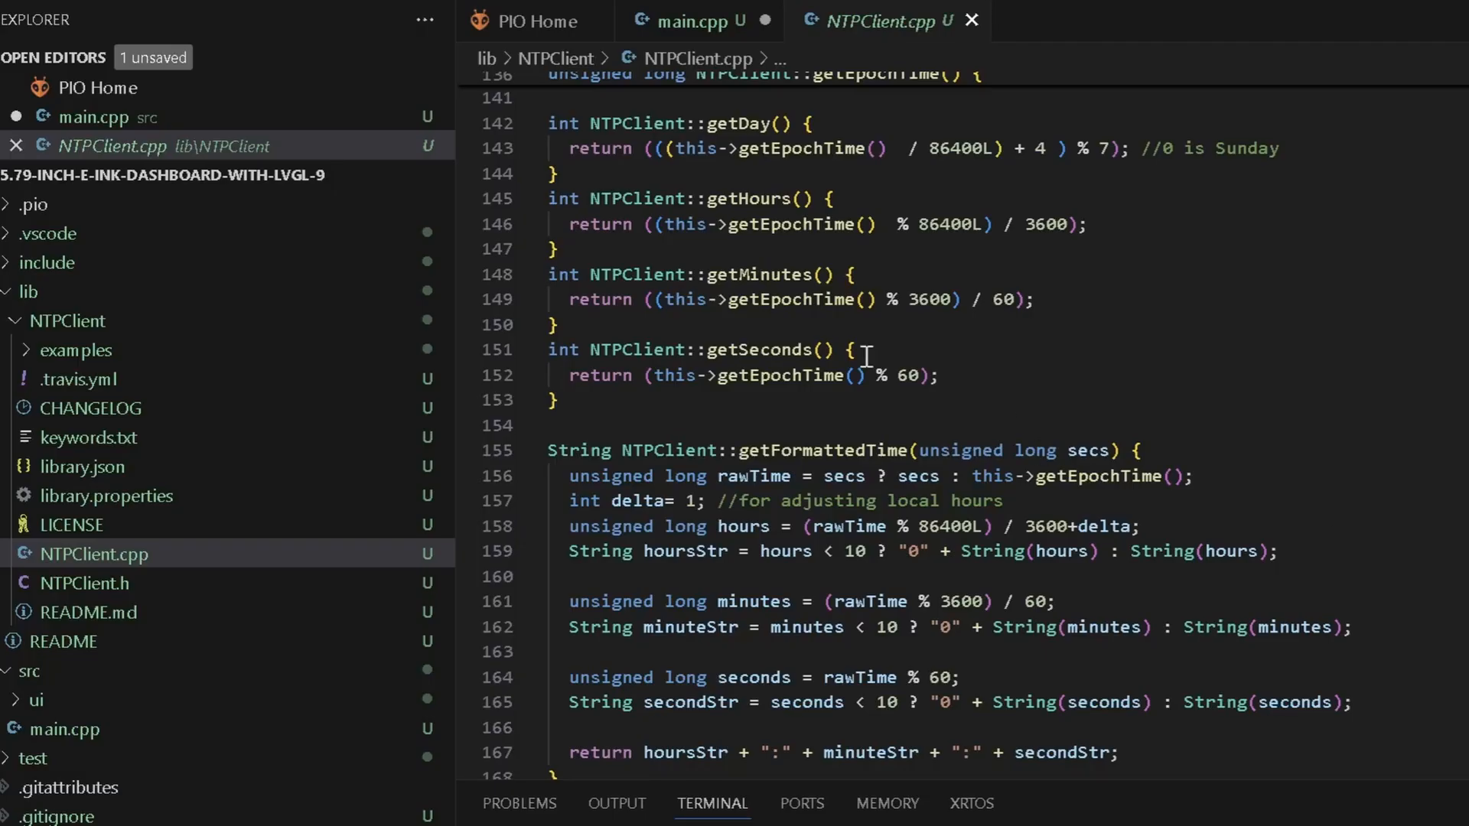
pyautogui.moveTo(676, 522)
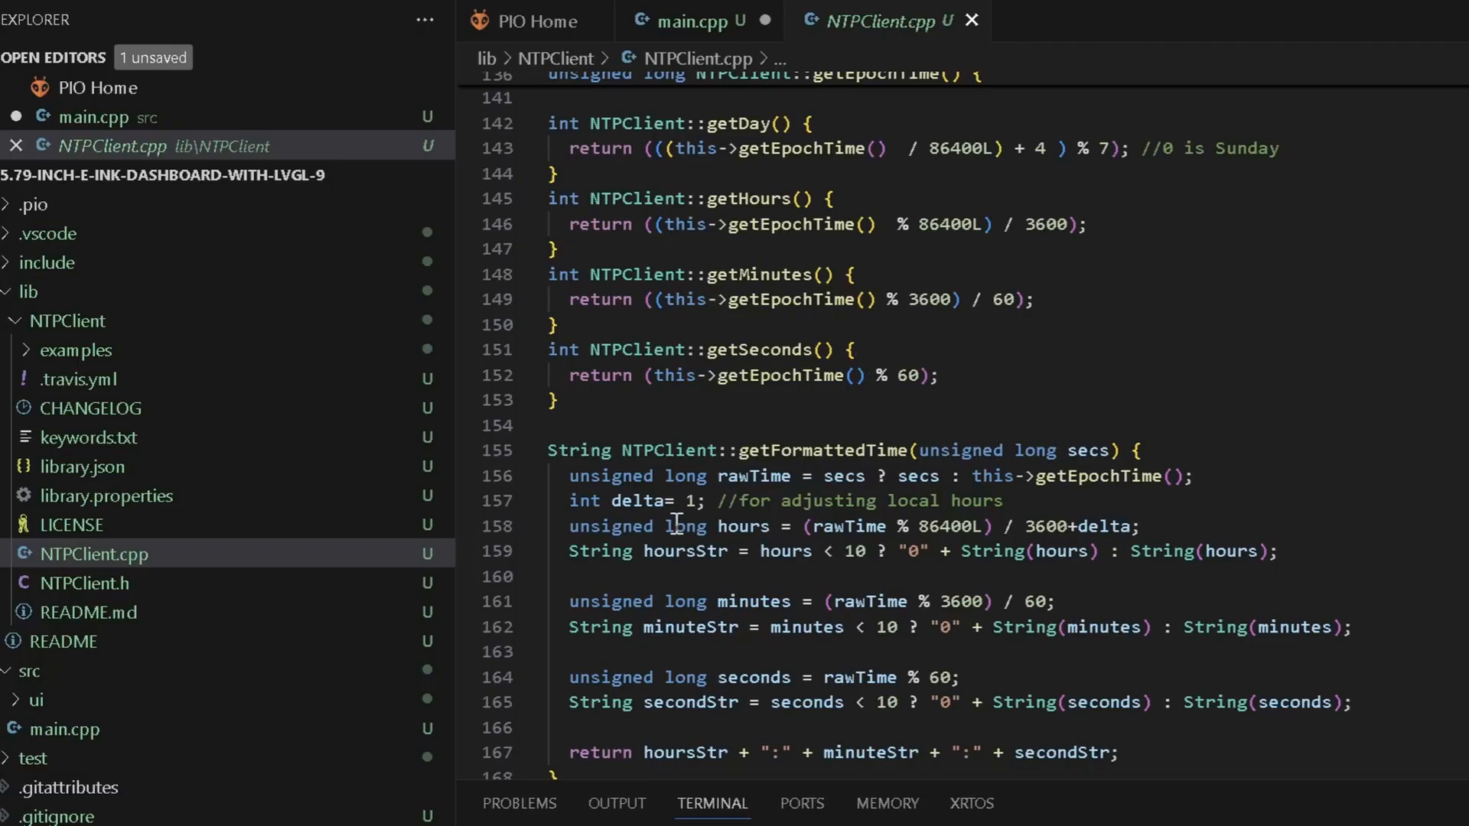
# Highlight the 'int delta= 1;' line in NTPClient.cpp's getFormattedTime.
pyautogui.moveTo(569, 500); pyautogui.dragTo(773, 500)
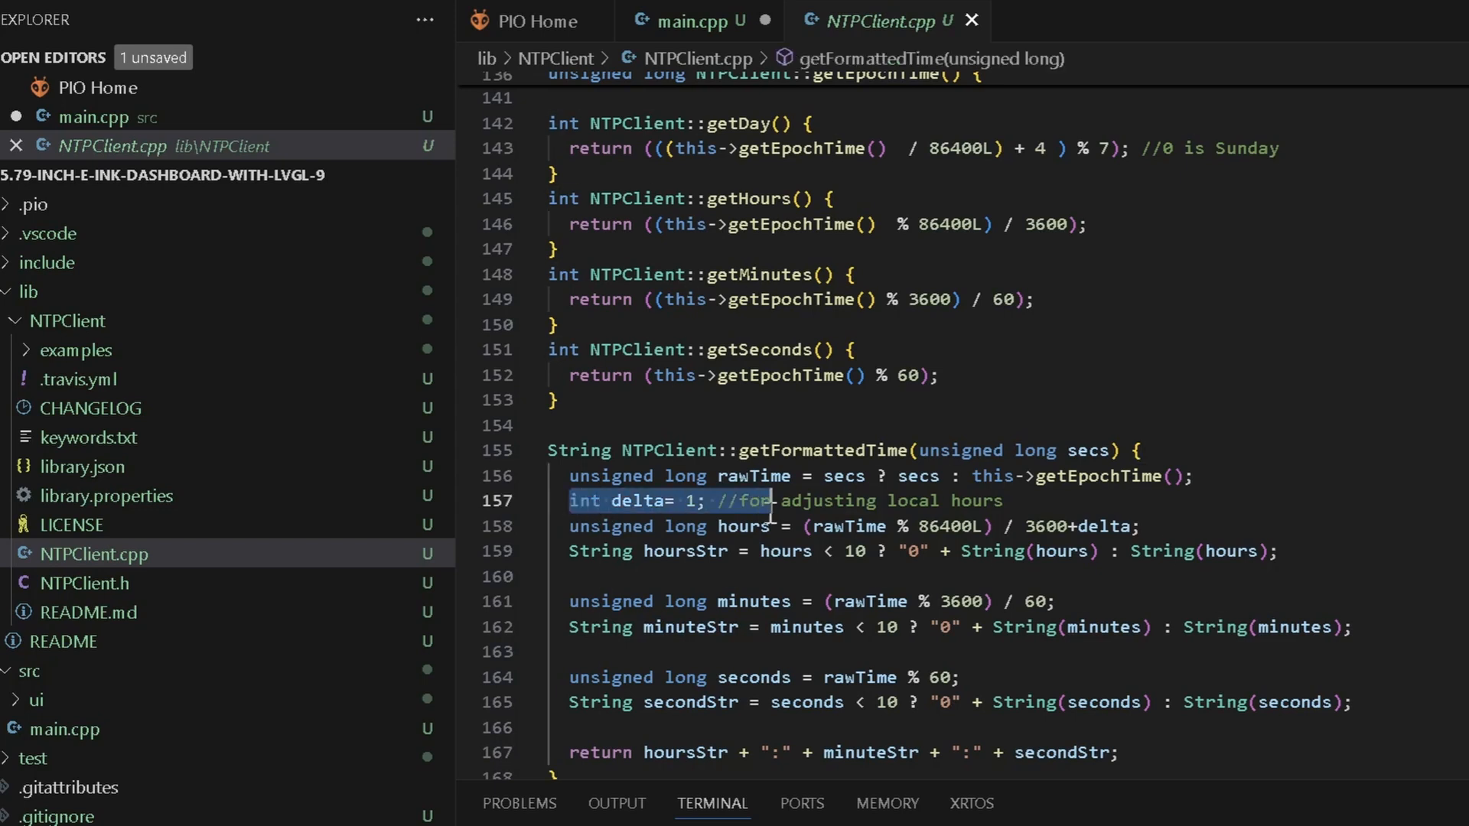
pyautogui.moveTo(785, 384)
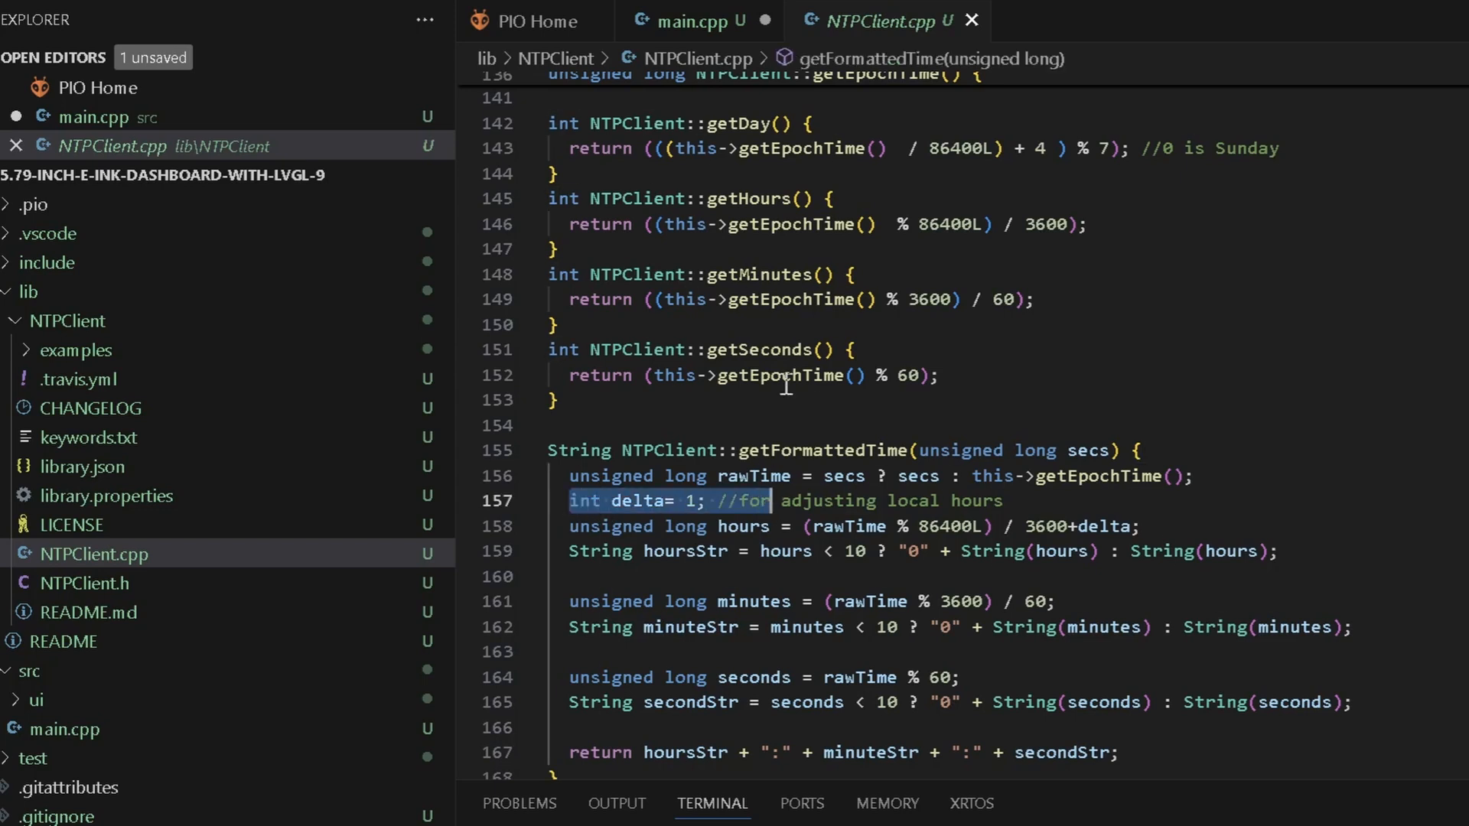
pyautogui.moveTo(876, 20)
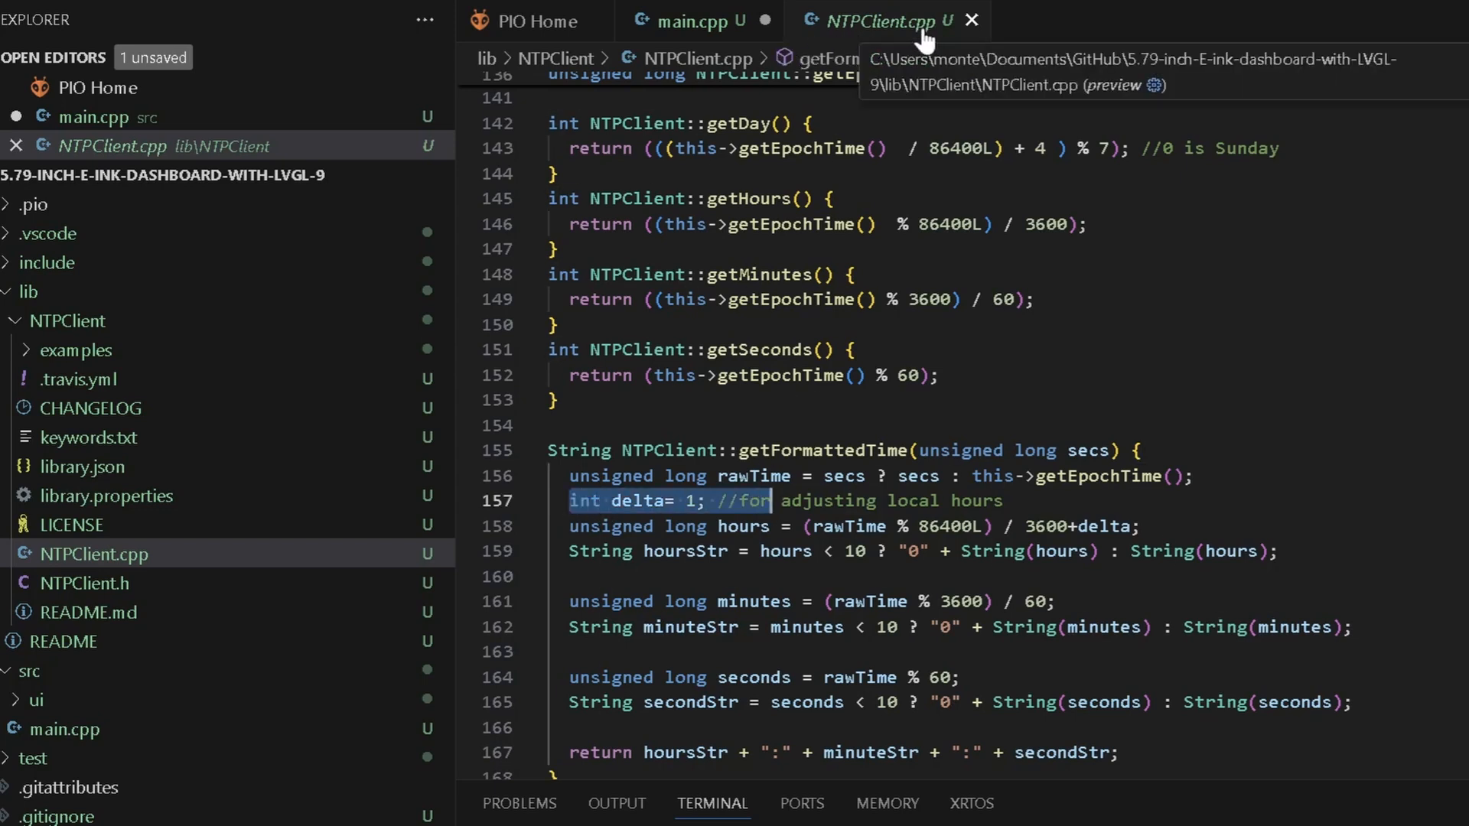
pyautogui.moveTo(150, 300)
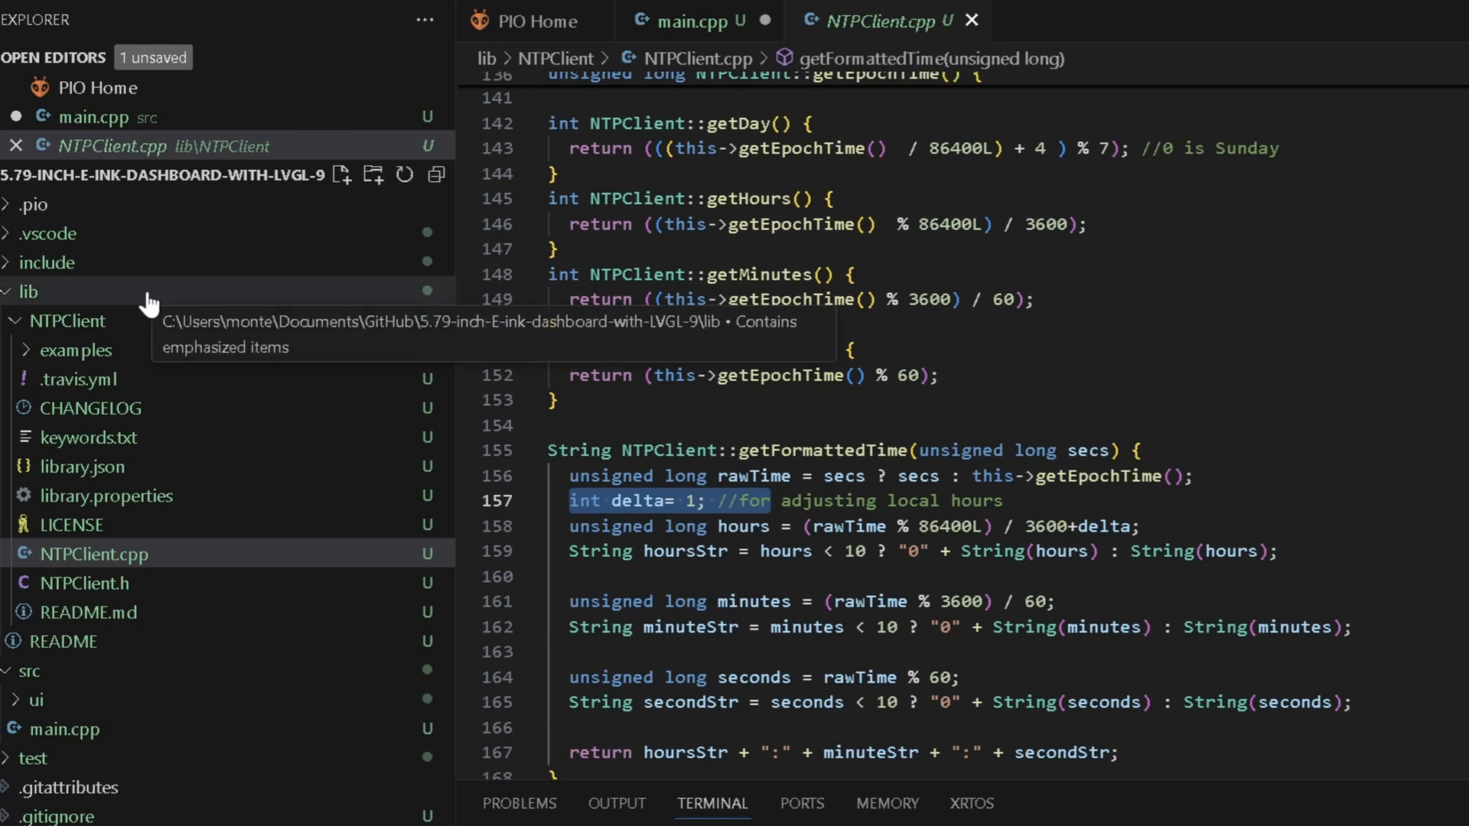